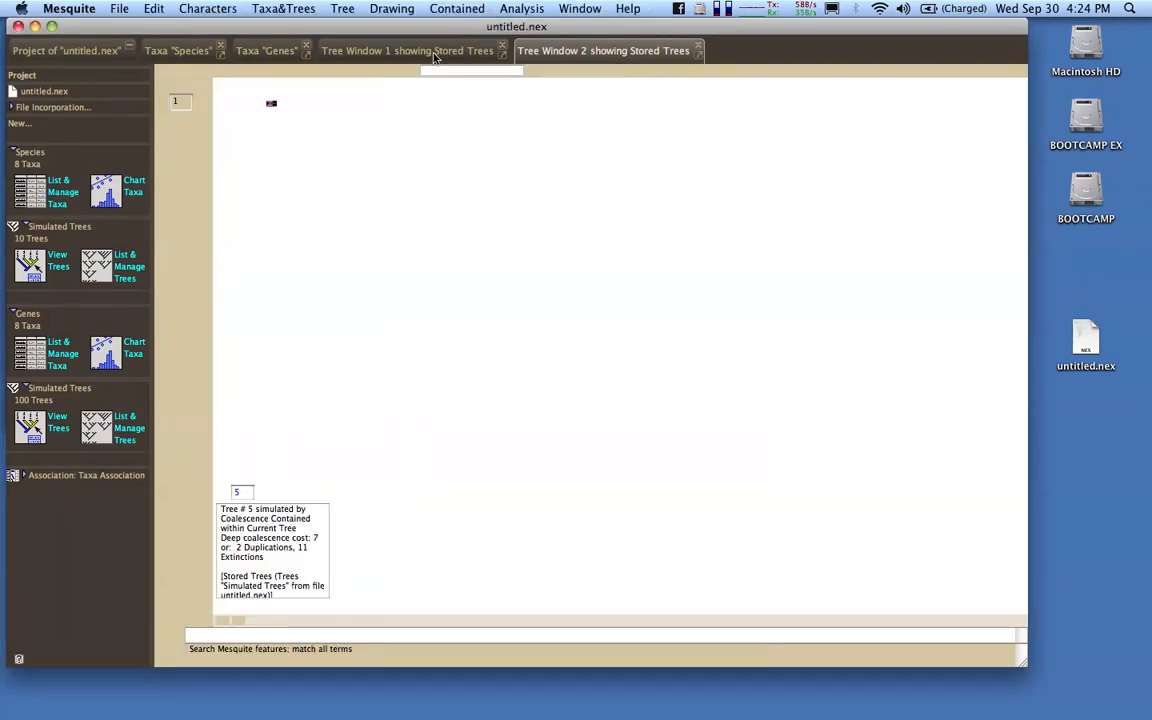
View the gene tree inside the species tree, then return to the simulated gene tree window
left_click(408, 50)
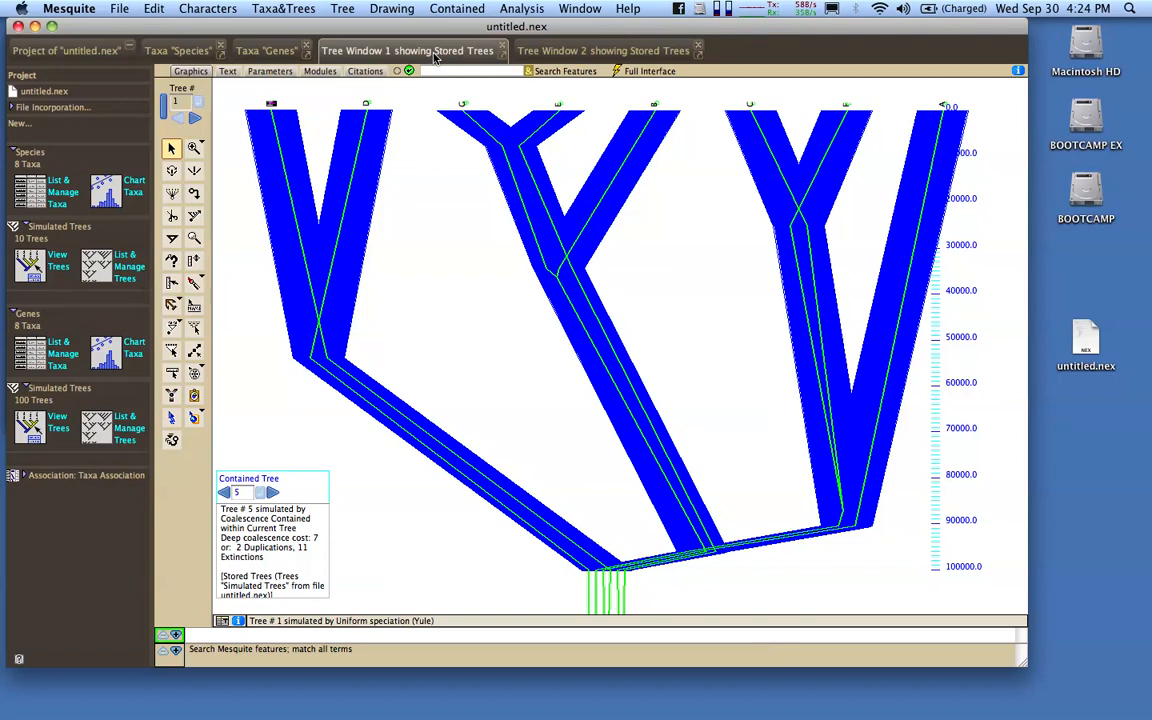
left_click(602, 50)
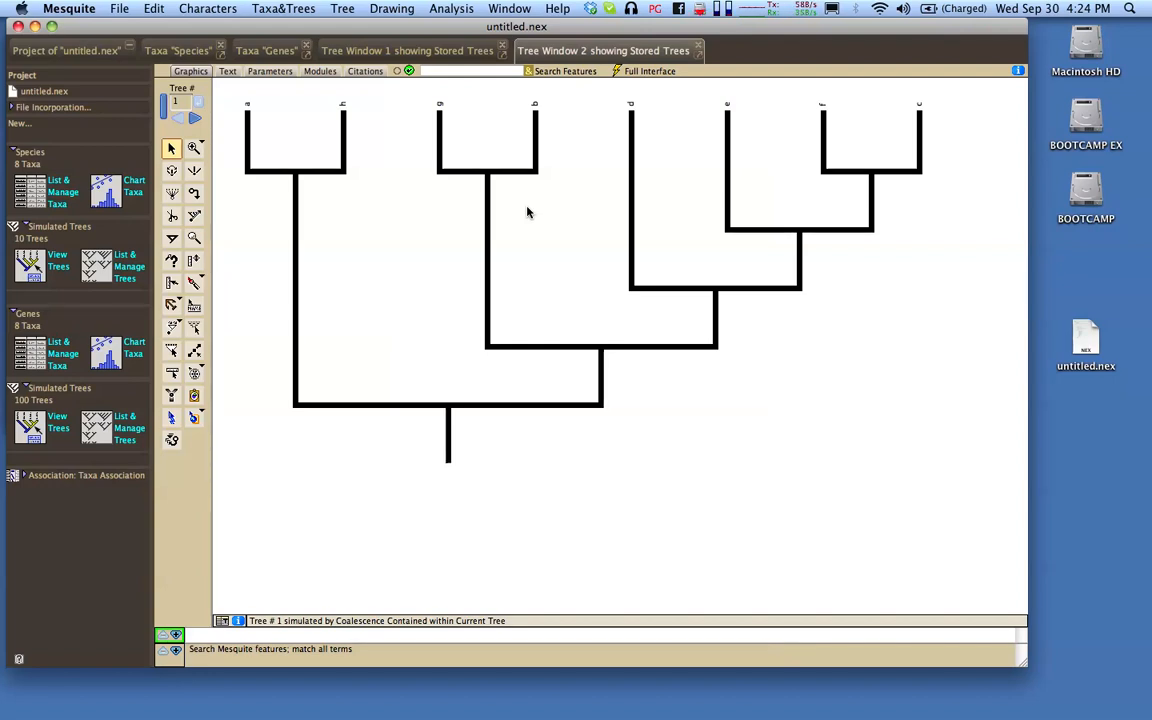
mouse_move(488, 212)
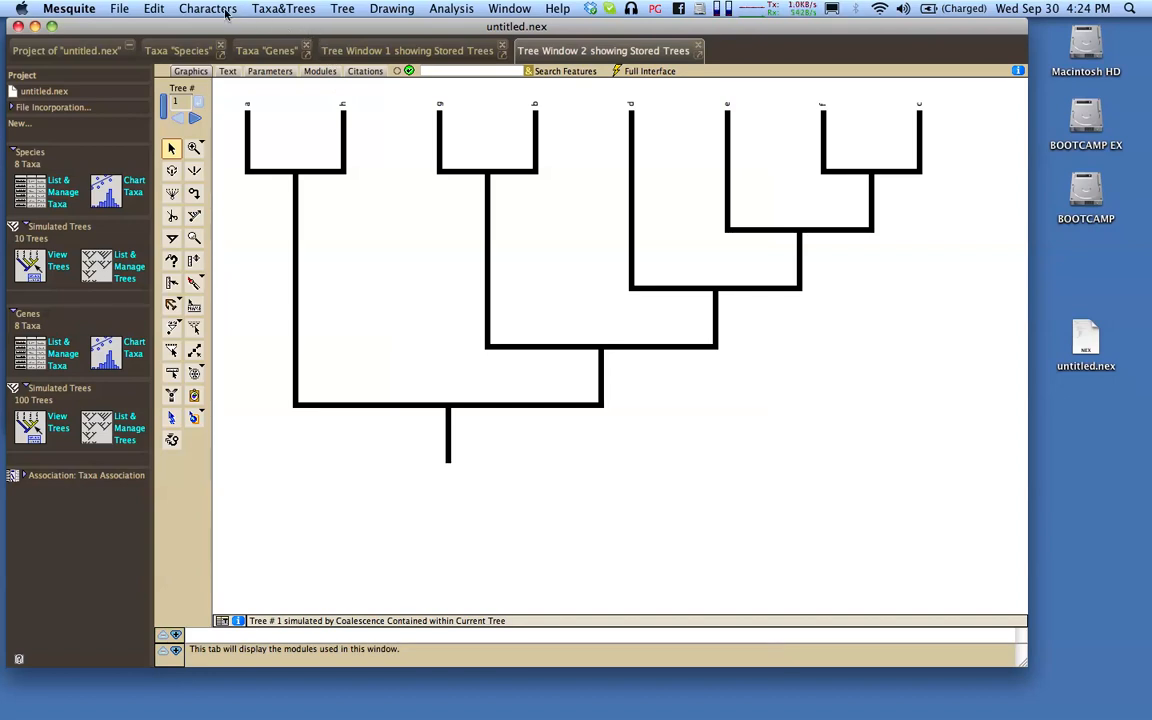
Create a new Composite DNA Simulation Model named HKY85 and open its settings
left_click(208, 8)
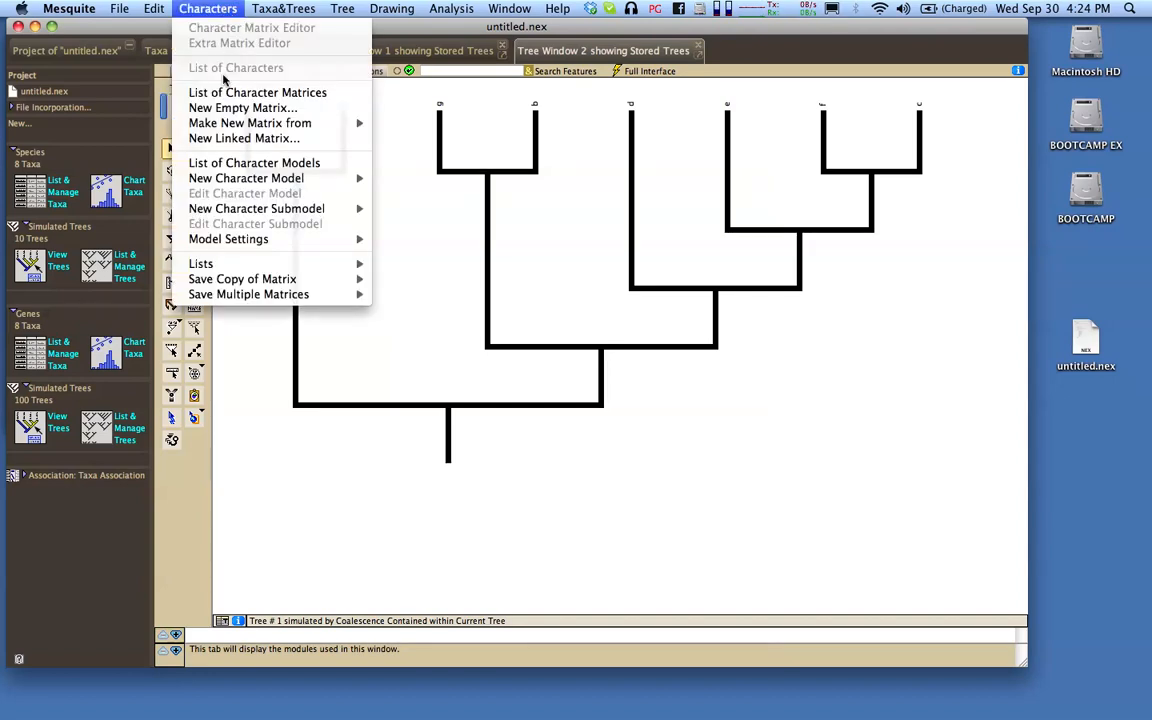
mouse_move(246, 178)
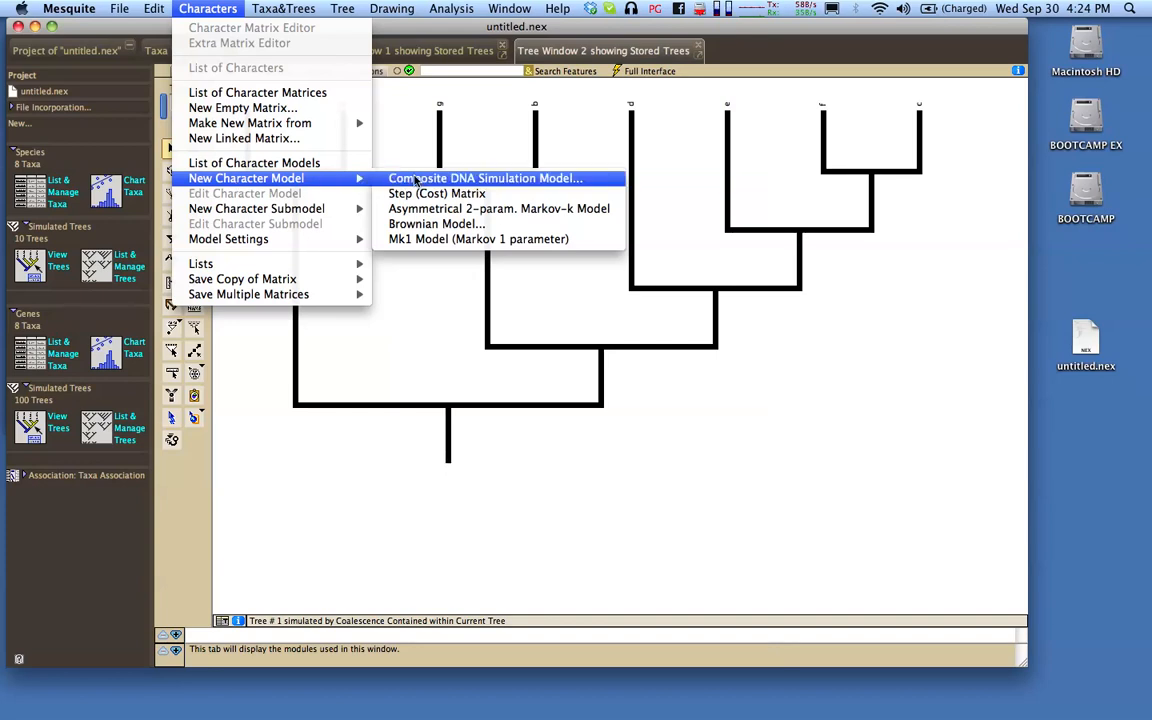
left_click(484, 178)
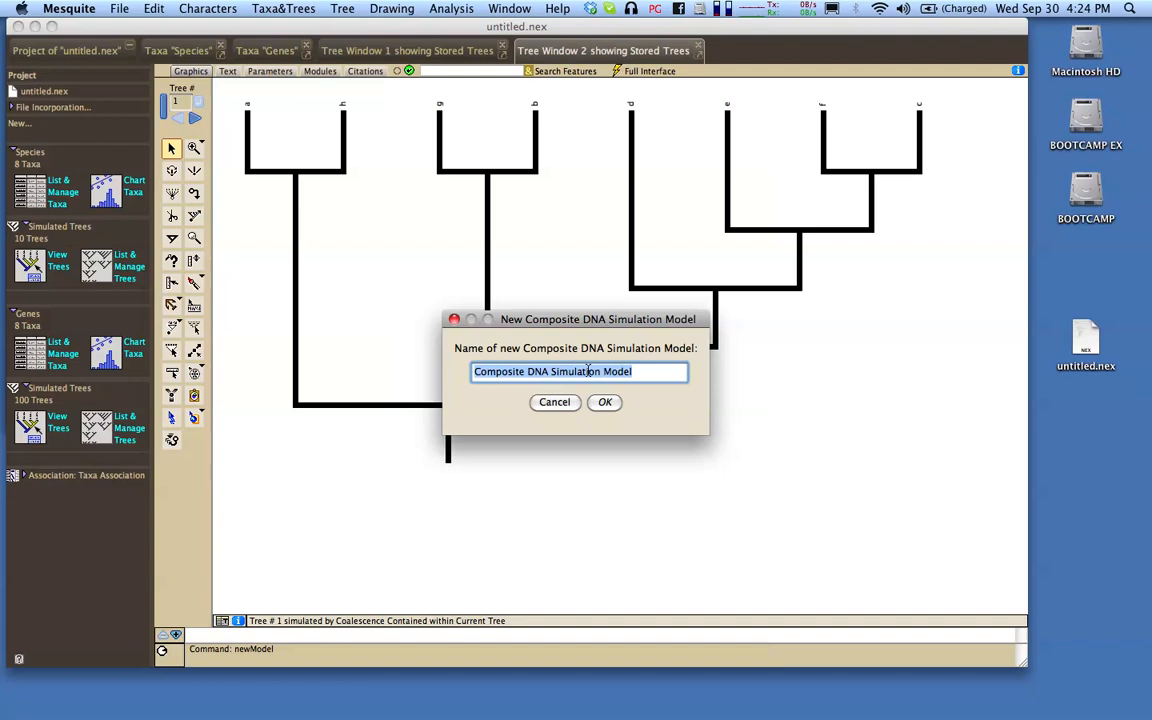
type("HKY")
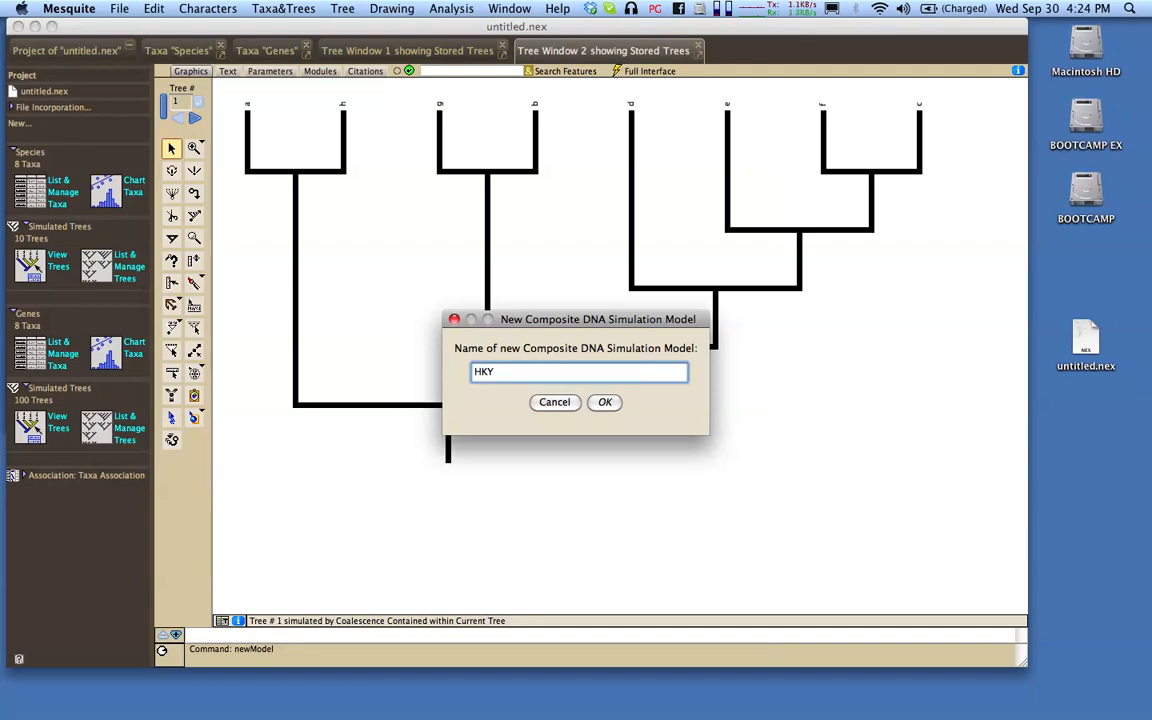
type("85")
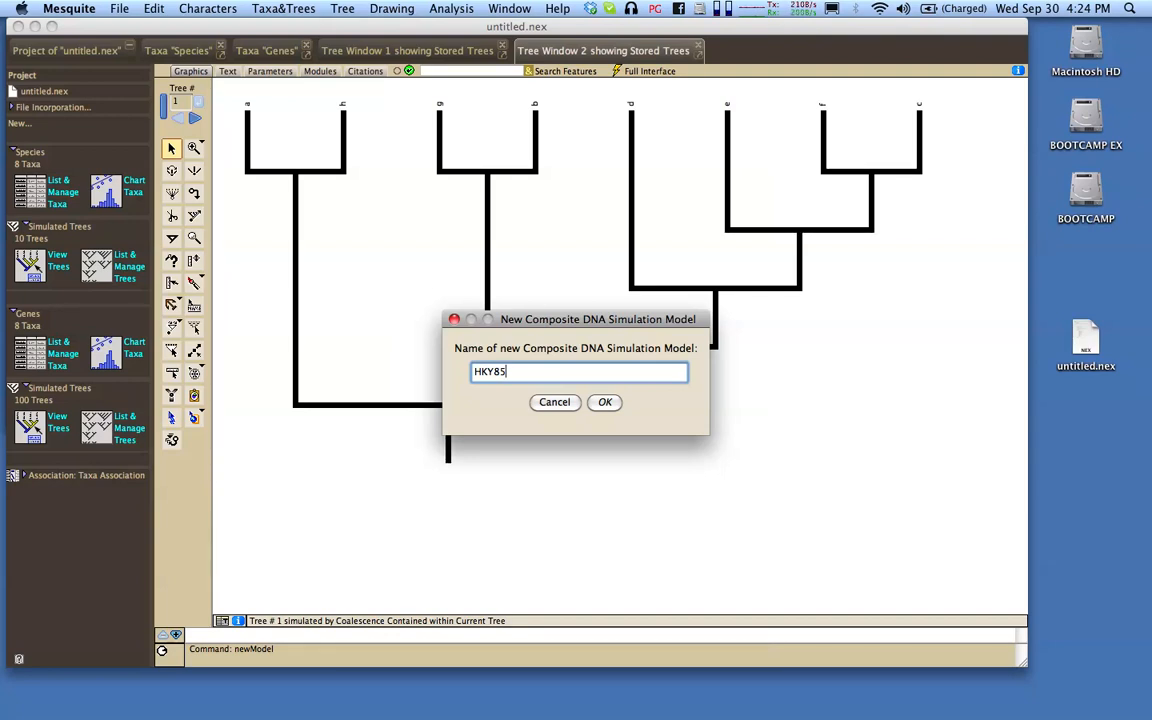
mouse_move(656, 428)
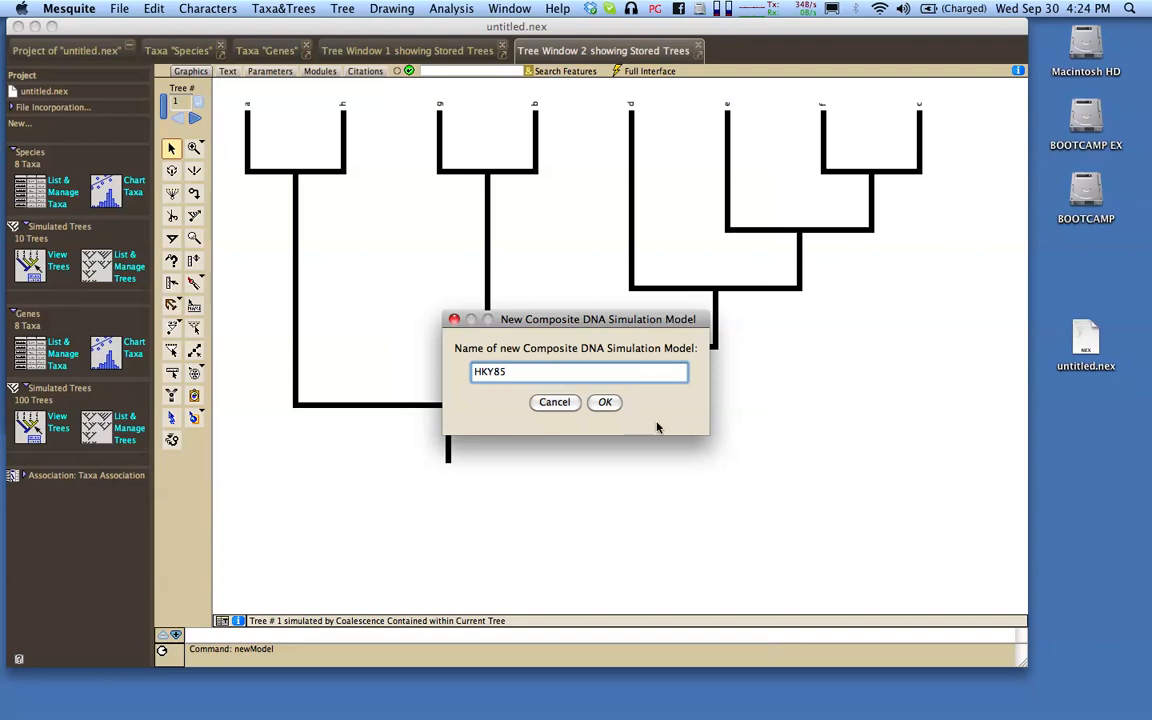
left_click(604, 402)
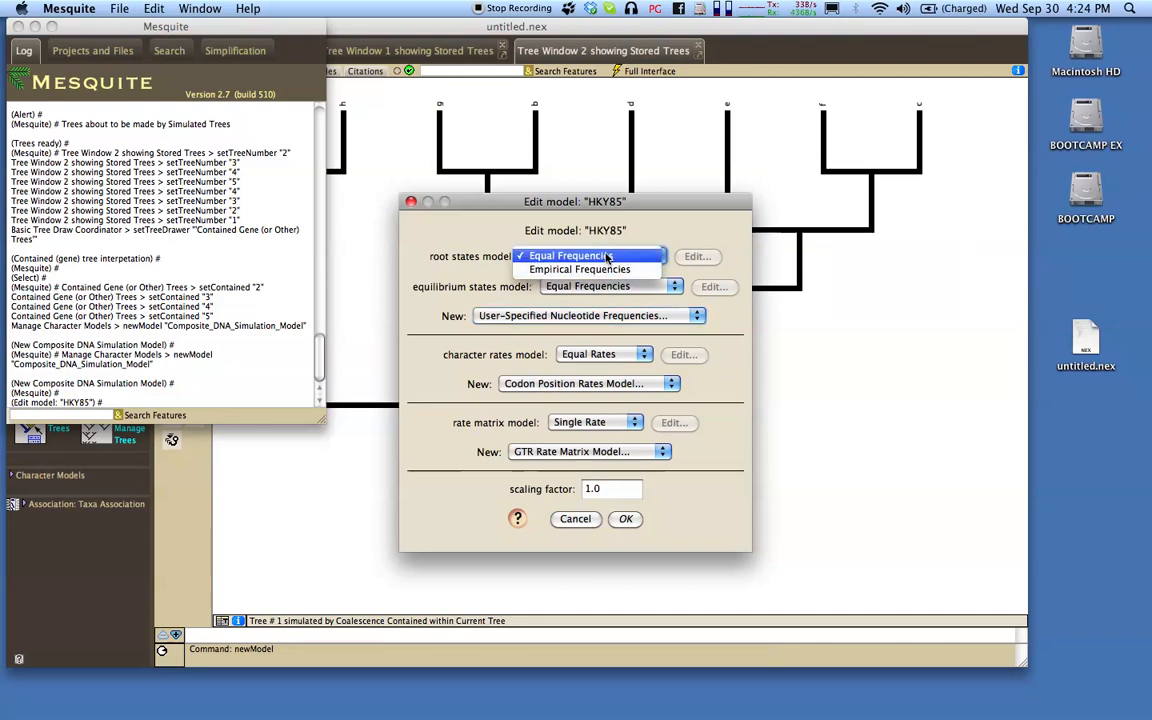
Give HKY85 a user-specified nucleotide frequency model with A 0.3, C 0.2, G 0.2, T 0.3
left_click(580, 268)
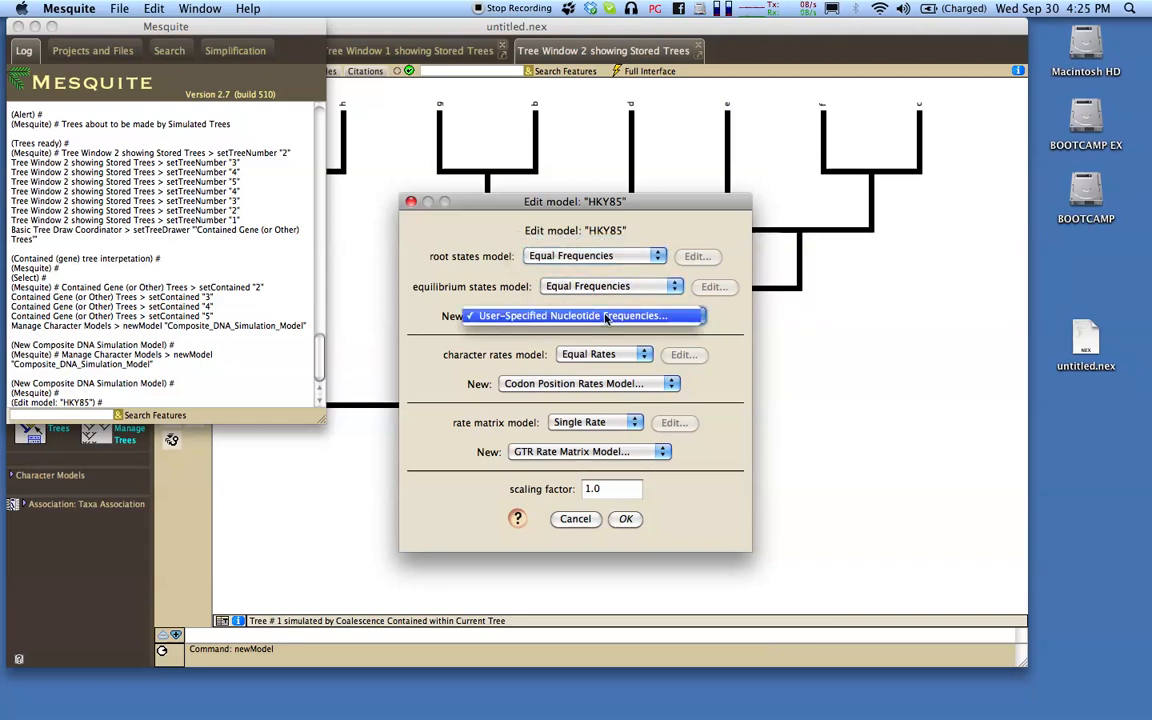
left_click(584, 316)
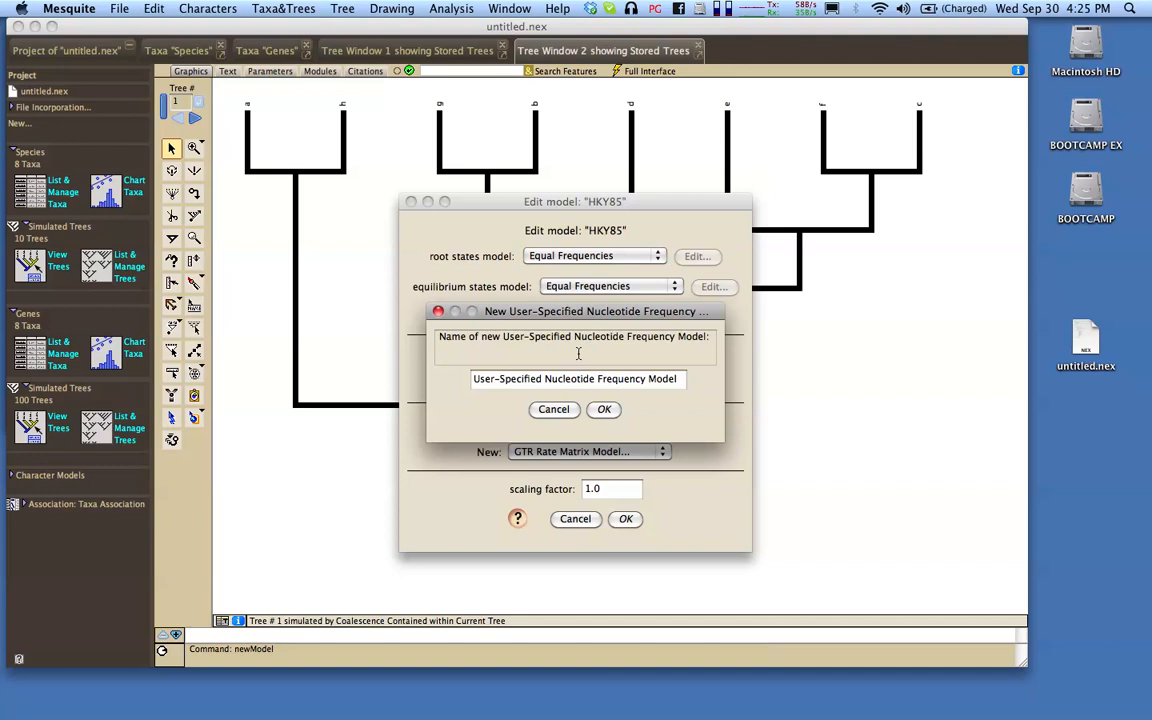
left_click(604, 408)
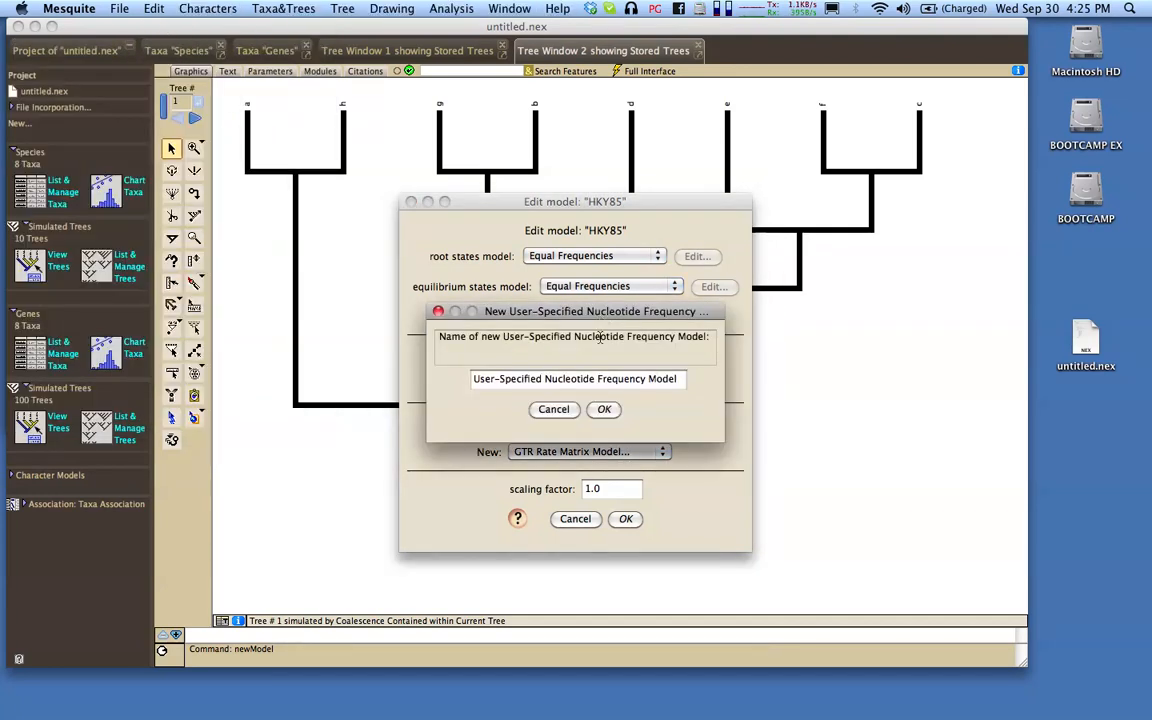
left_click(604, 408)
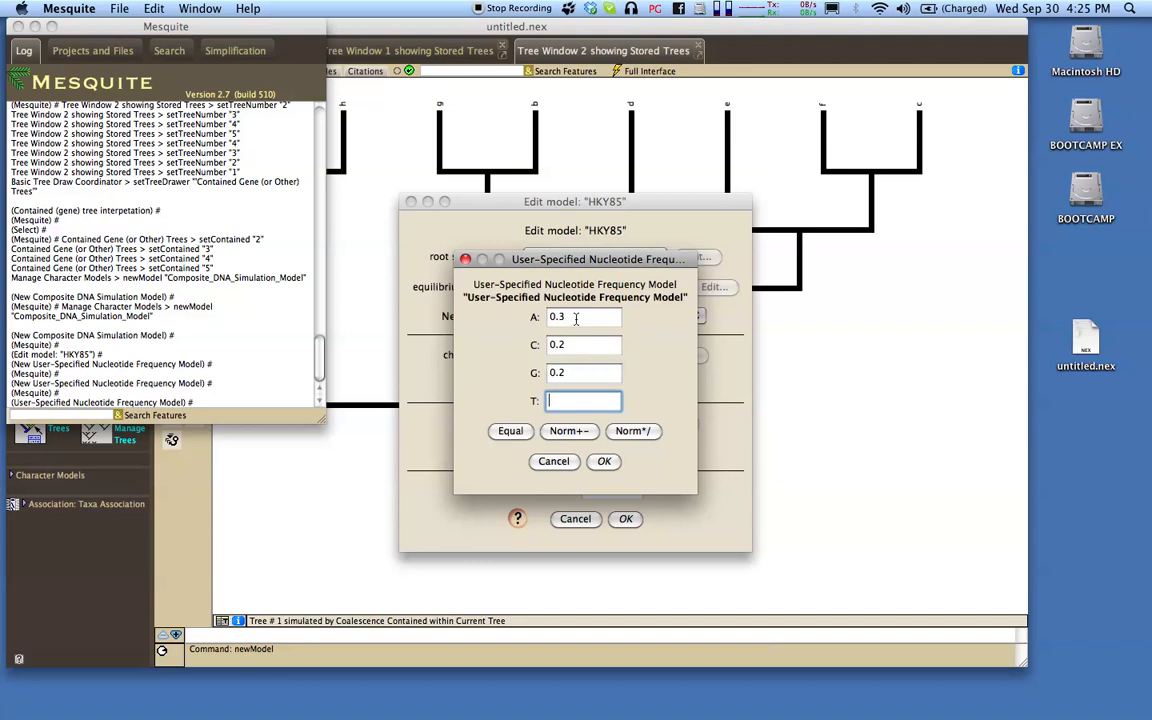
type("0.3")
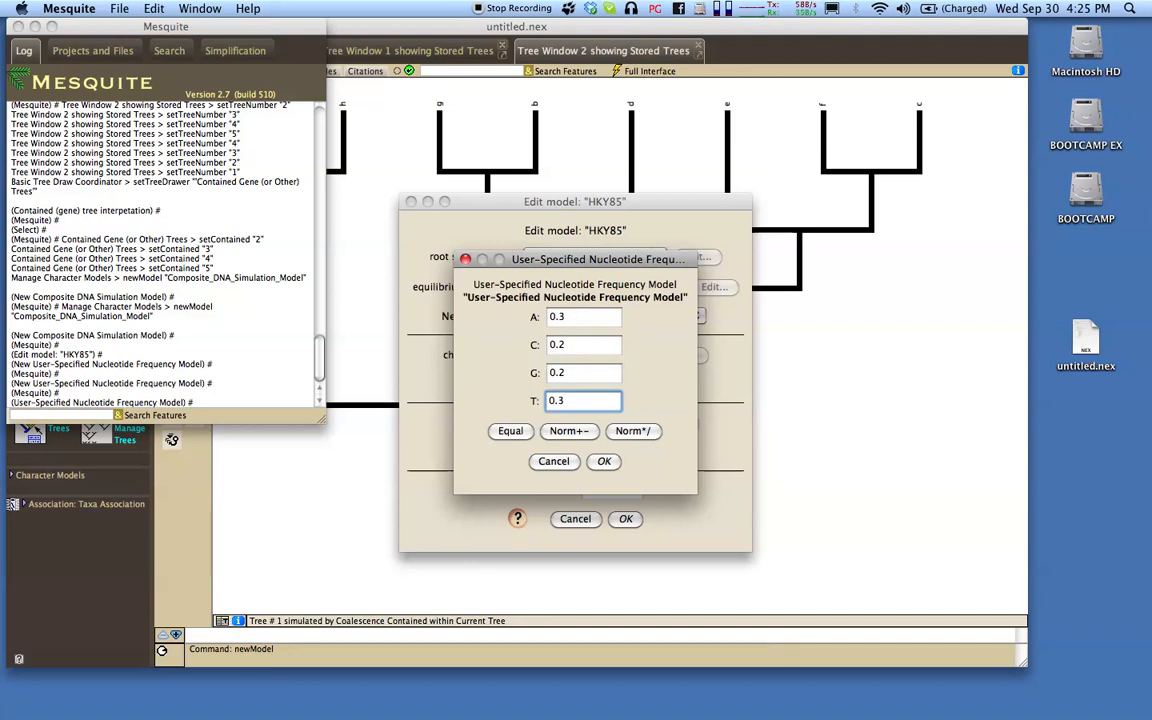
left_click(604, 460)
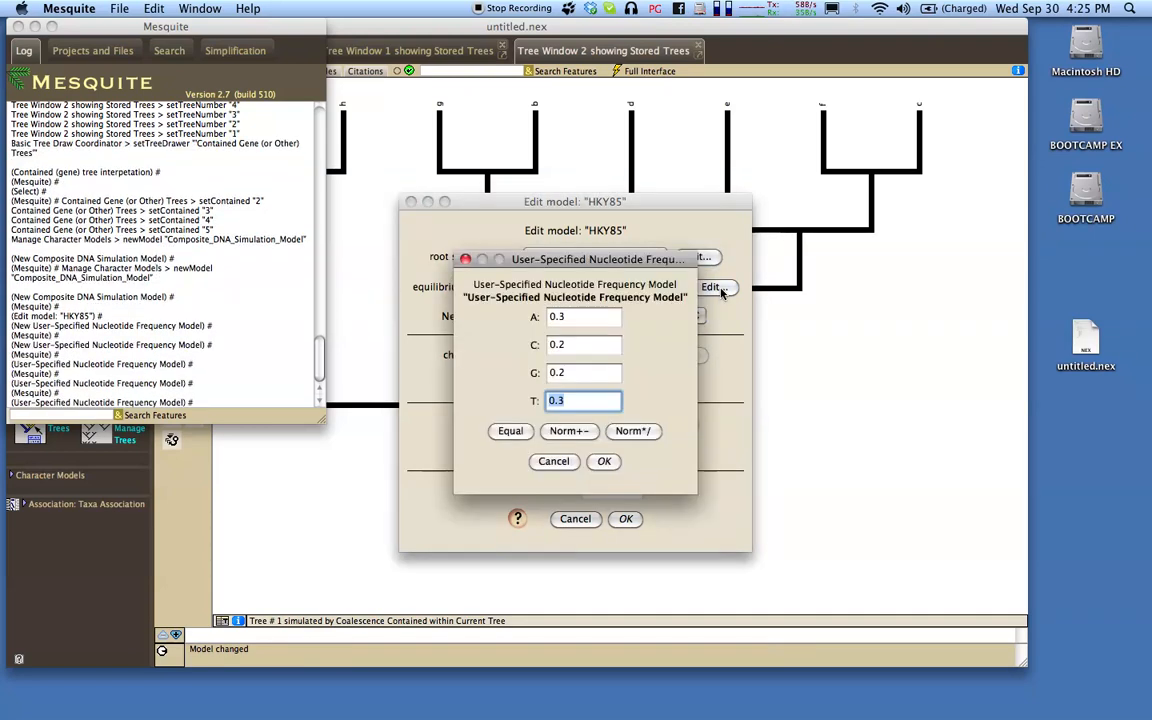
left_click(604, 460)
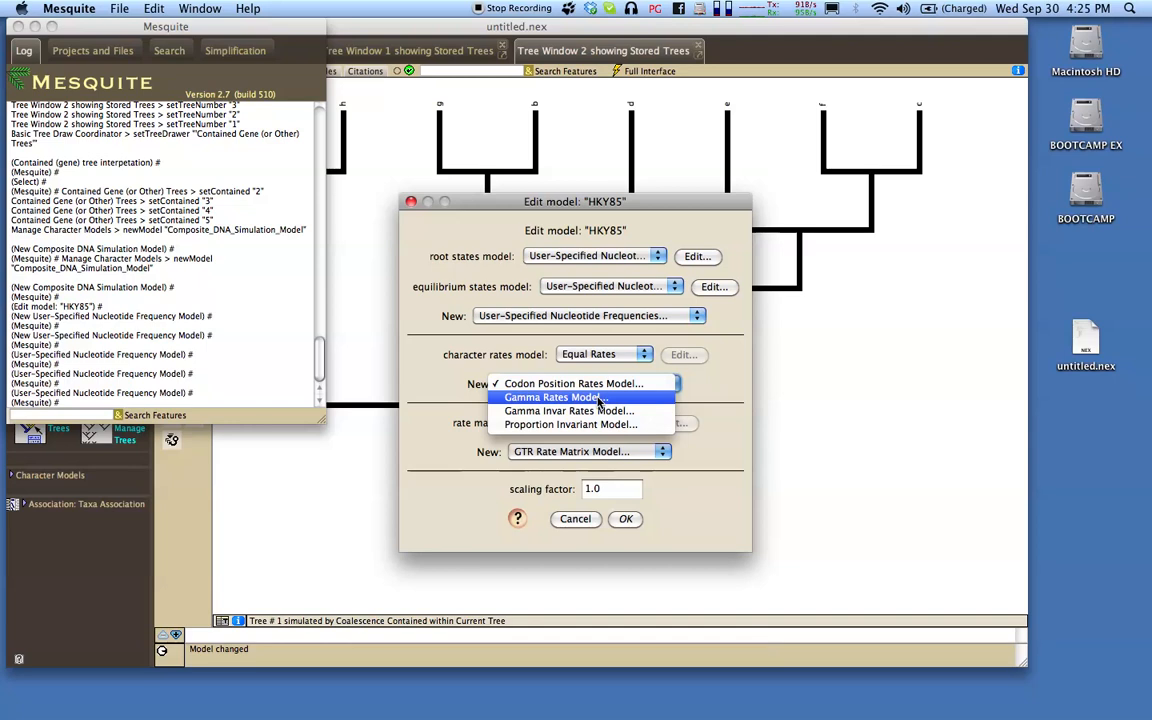
Add a Gamma Rates Model with shape parameter 0.8 and four discrete categories
left_click(556, 396)
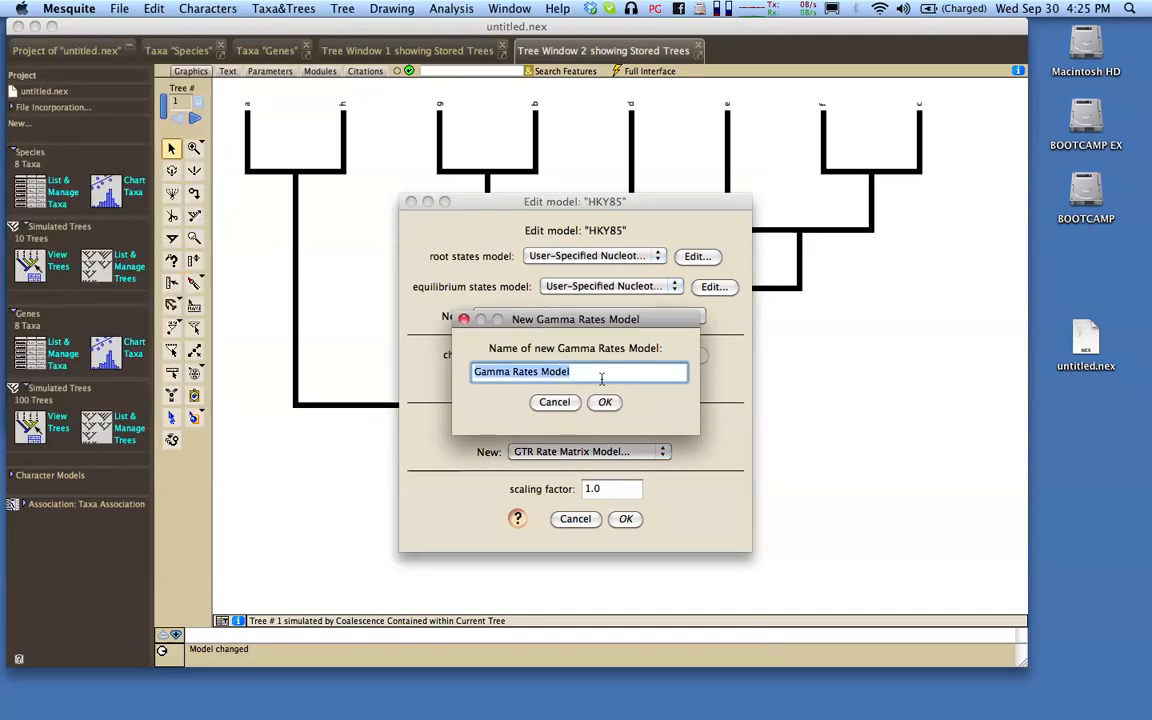
left_click(604, 402)
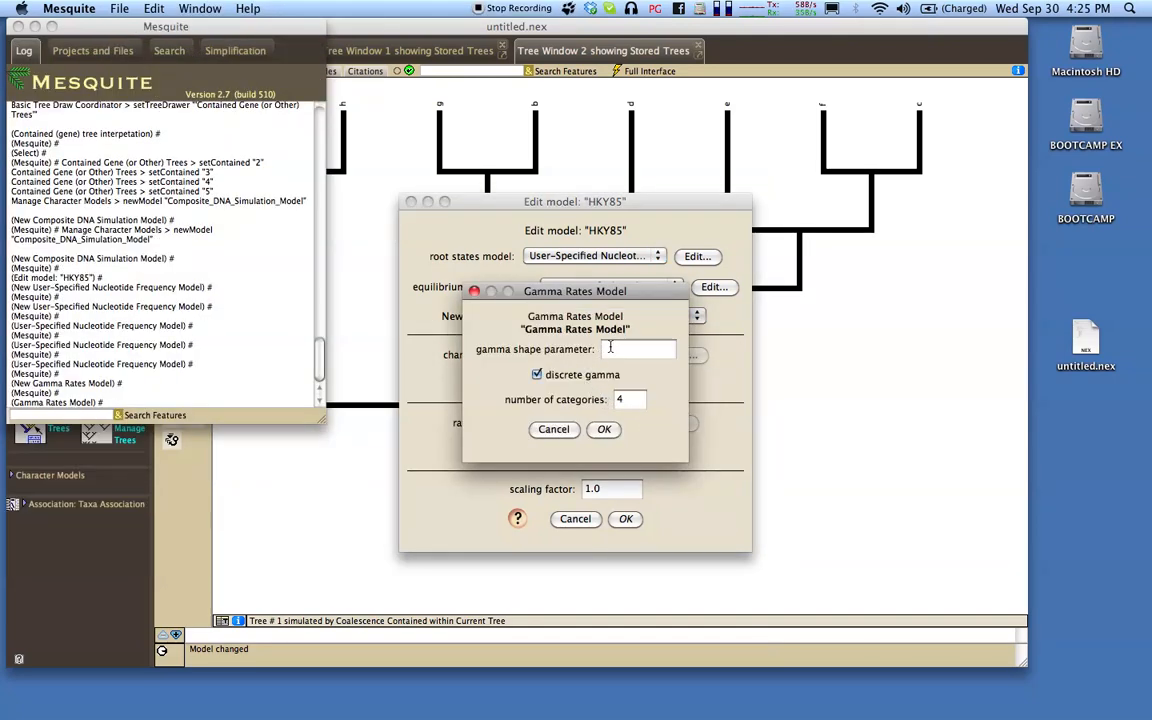
type("0.8")
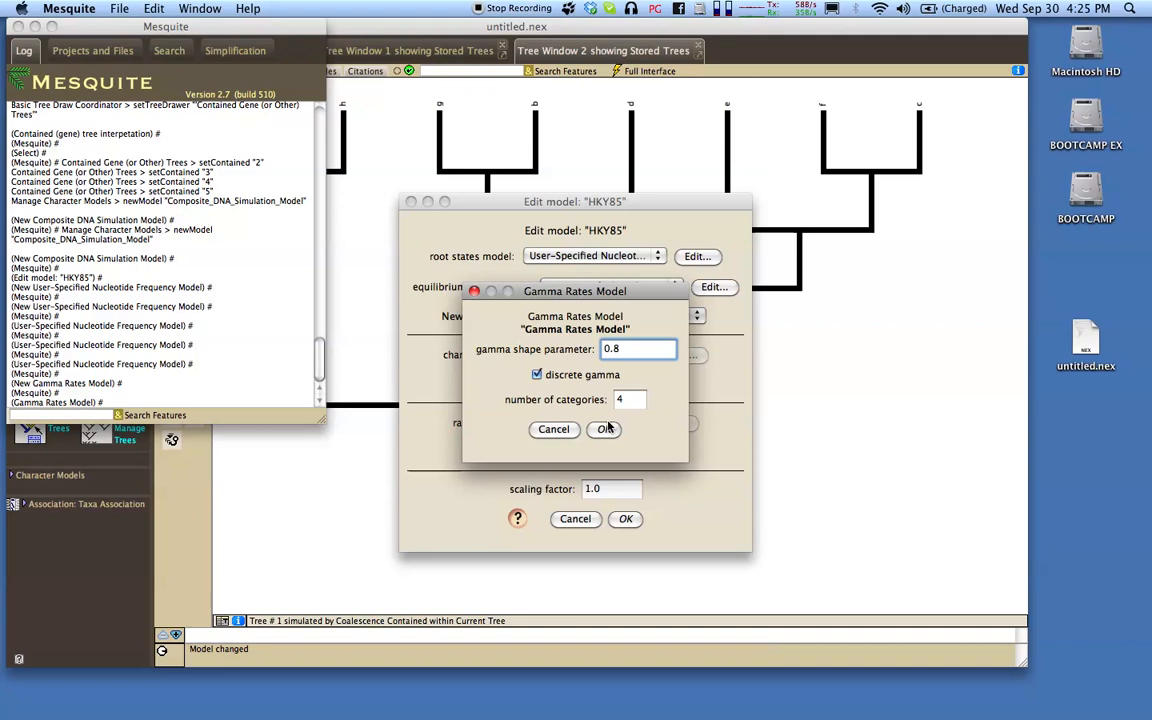
left_click(604, 428)
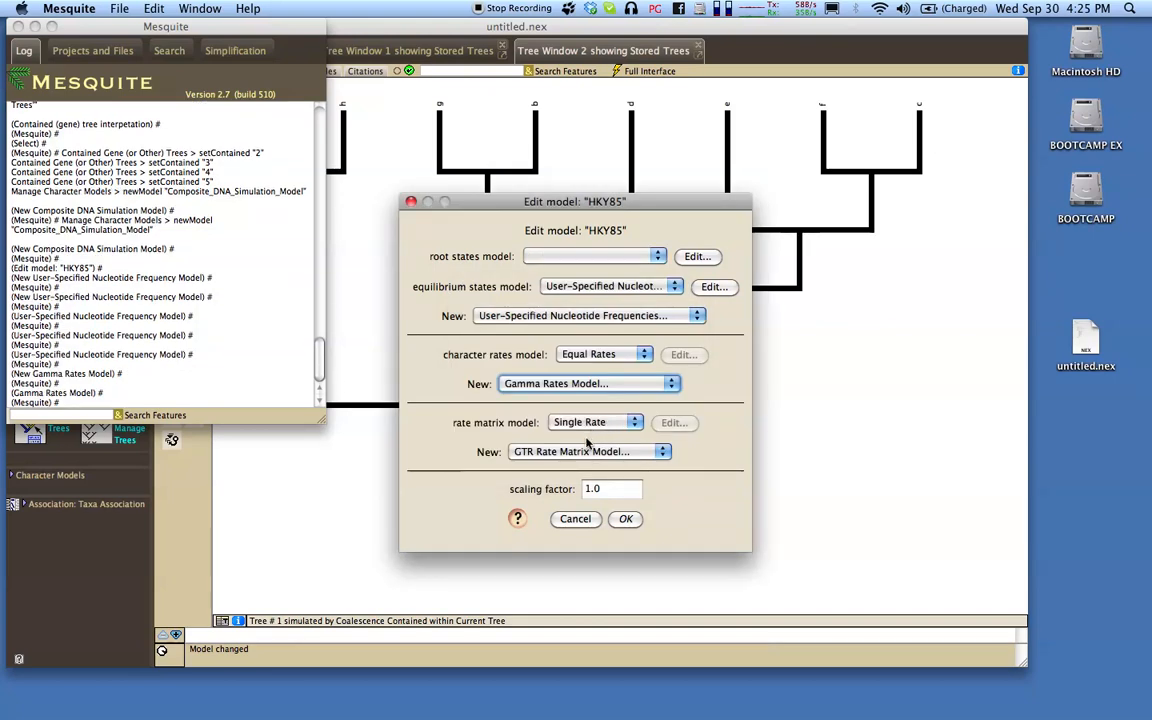
mouse_move(584, 452)
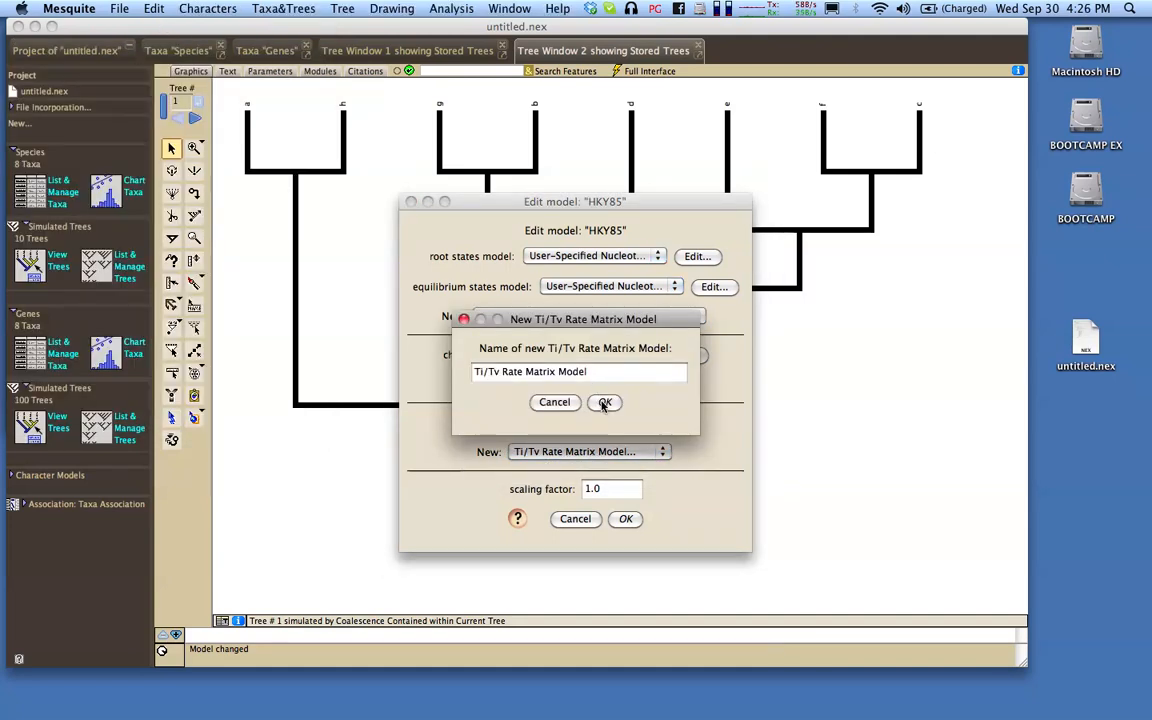
Add a Ti/Tv Rate Matrix Model with transition/transversion ratio 3.0
left_click(604, 402)
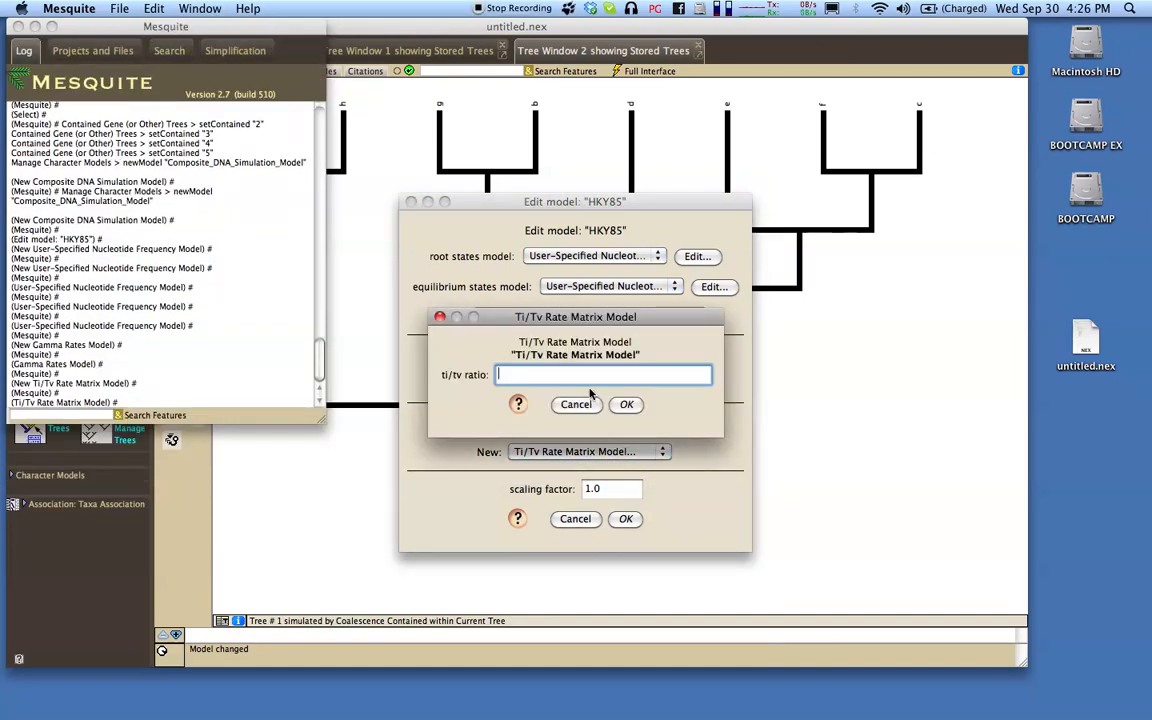
type("3.0")
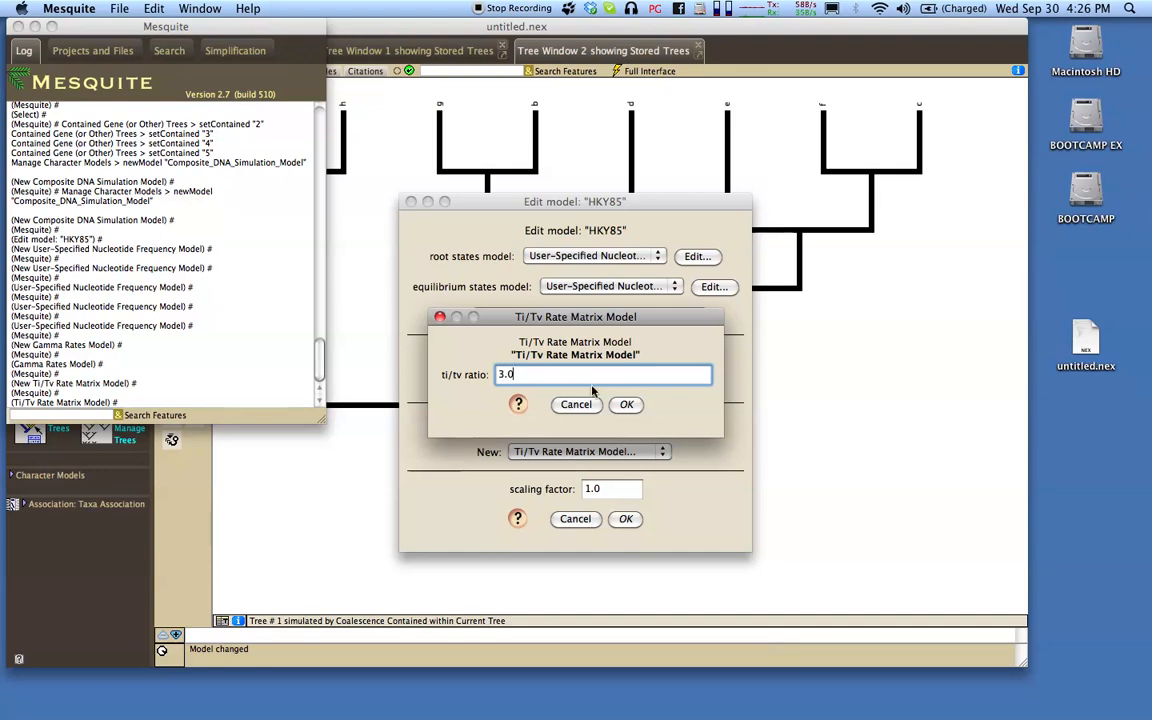
left_click(626, 404)
type("3")
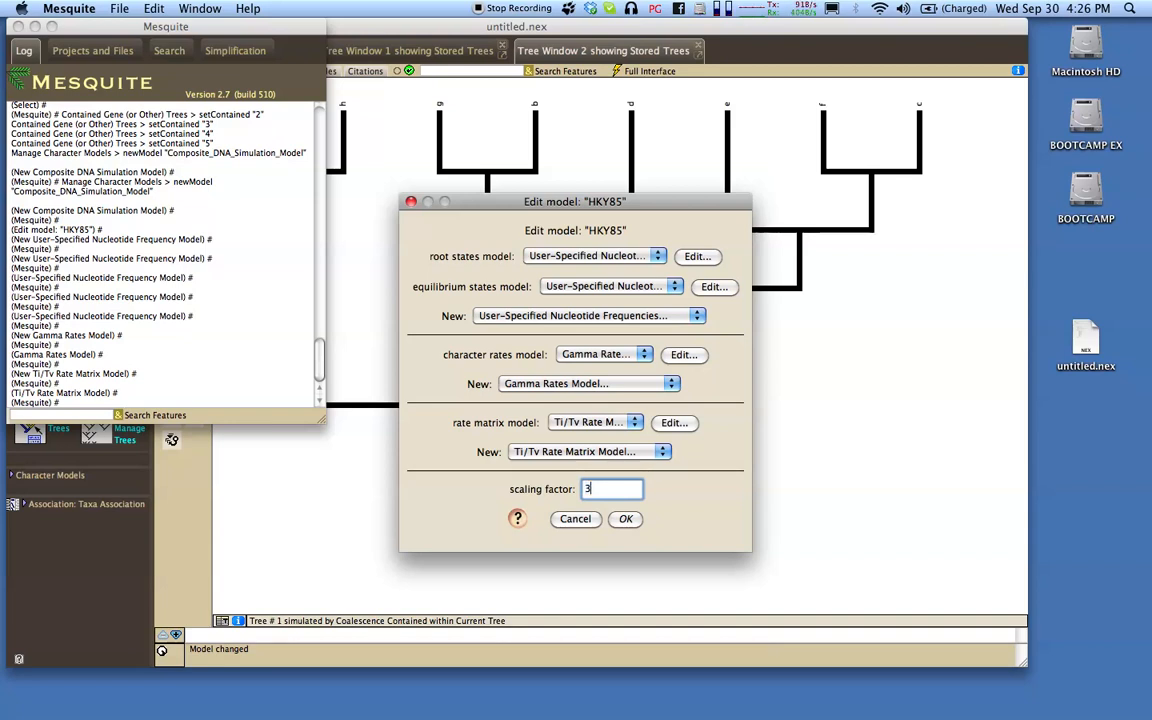
Set the scaling factor to 3e-8 and accept the finished HKY85 model
type("e-8")
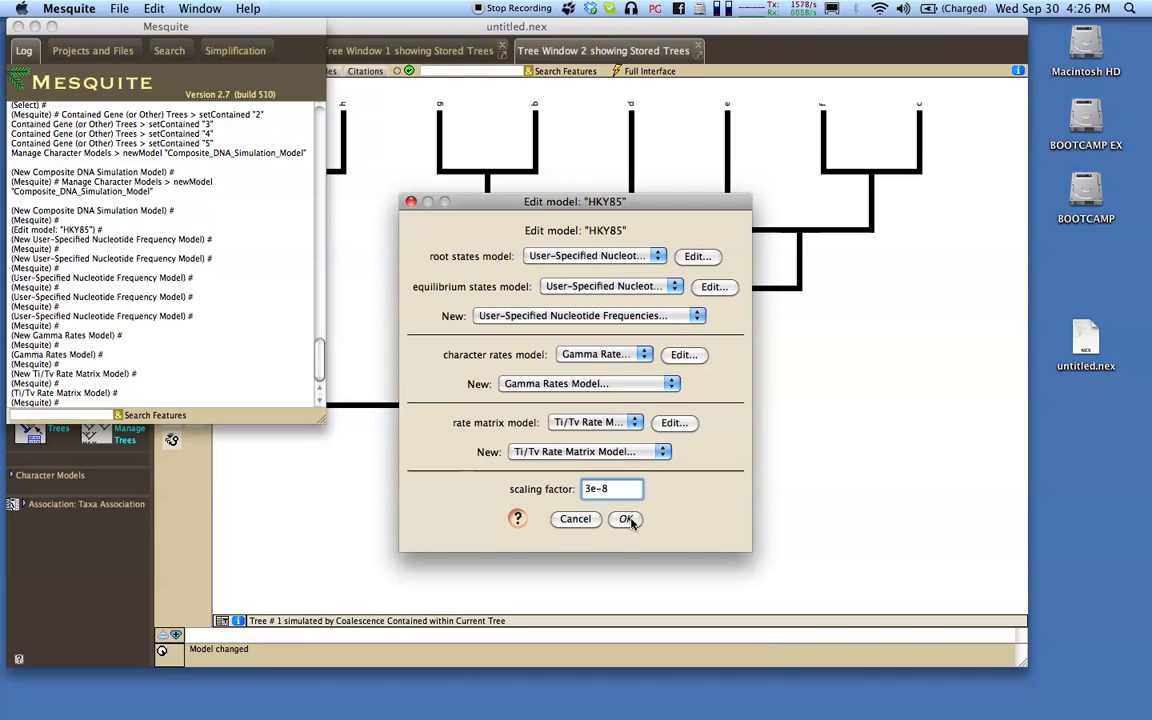
left_click(624, 520)
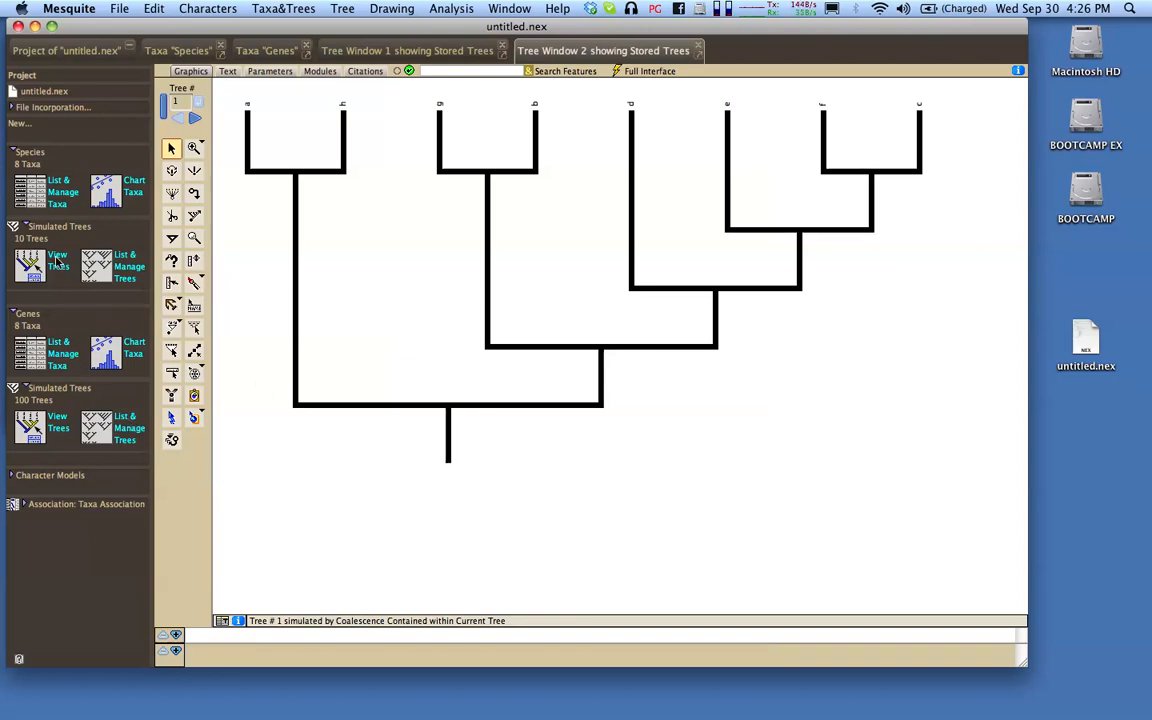
Expand Character Models in the project panel to list HKY85 and its component models
left_click(12, 476)
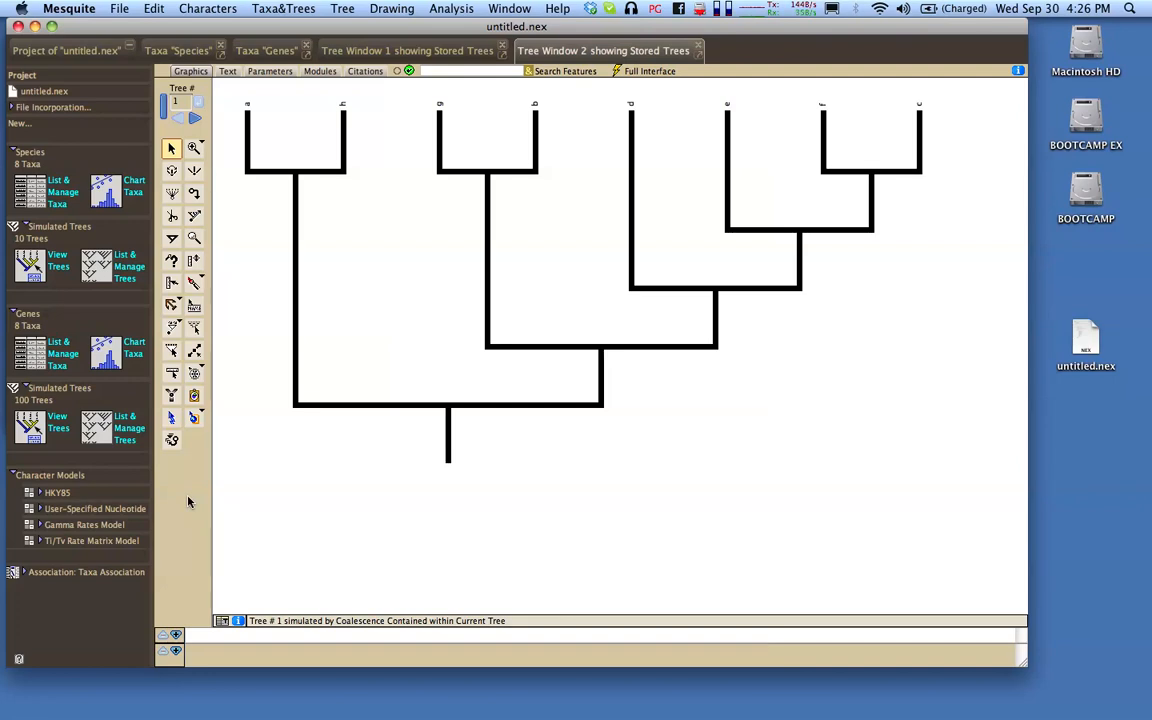
mouse_move(278, 492)
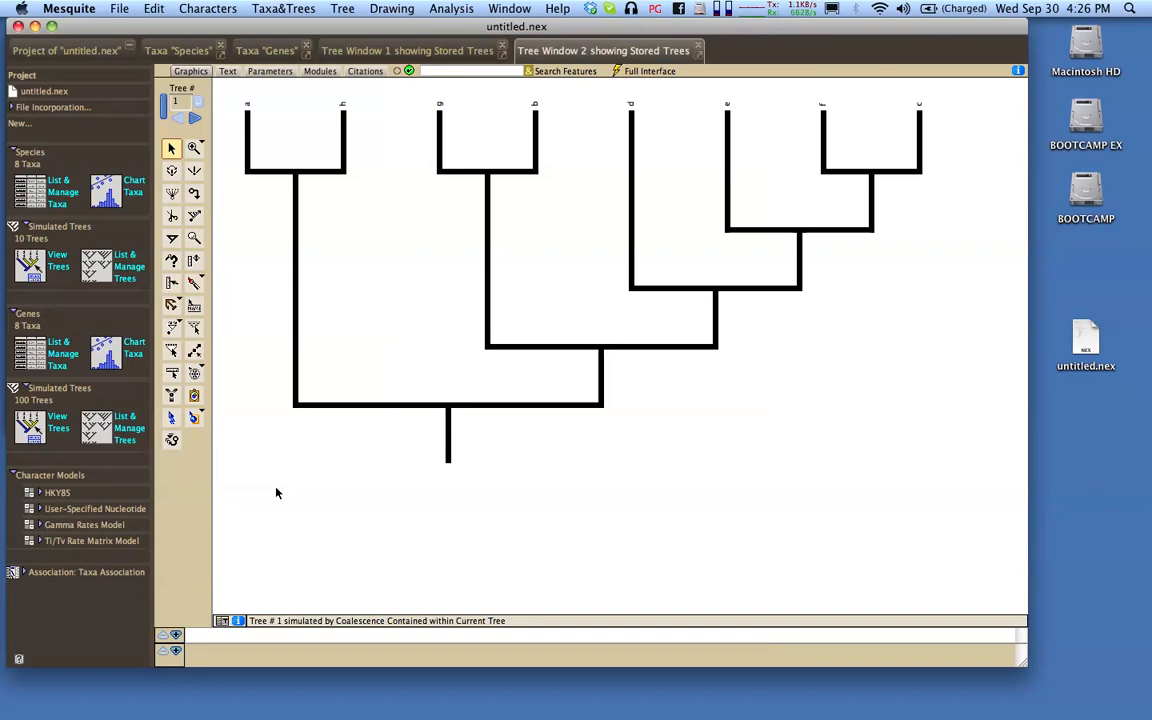
mouse_move(282, 392)
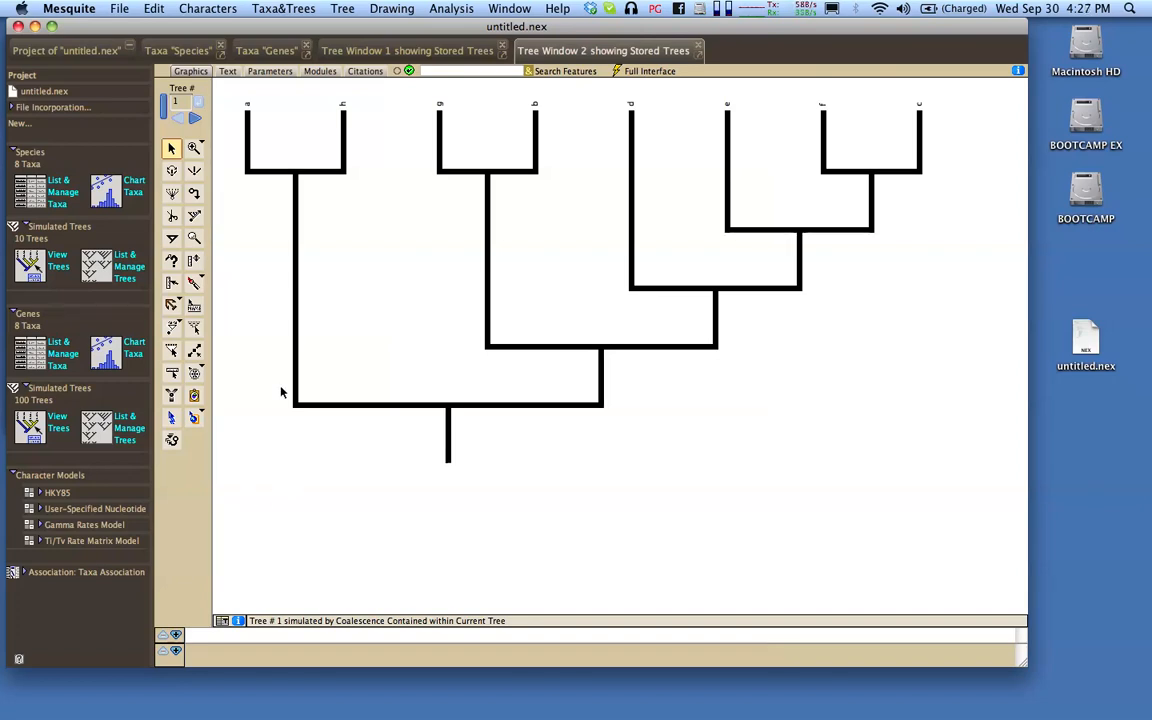
mouse_move(576, 204)
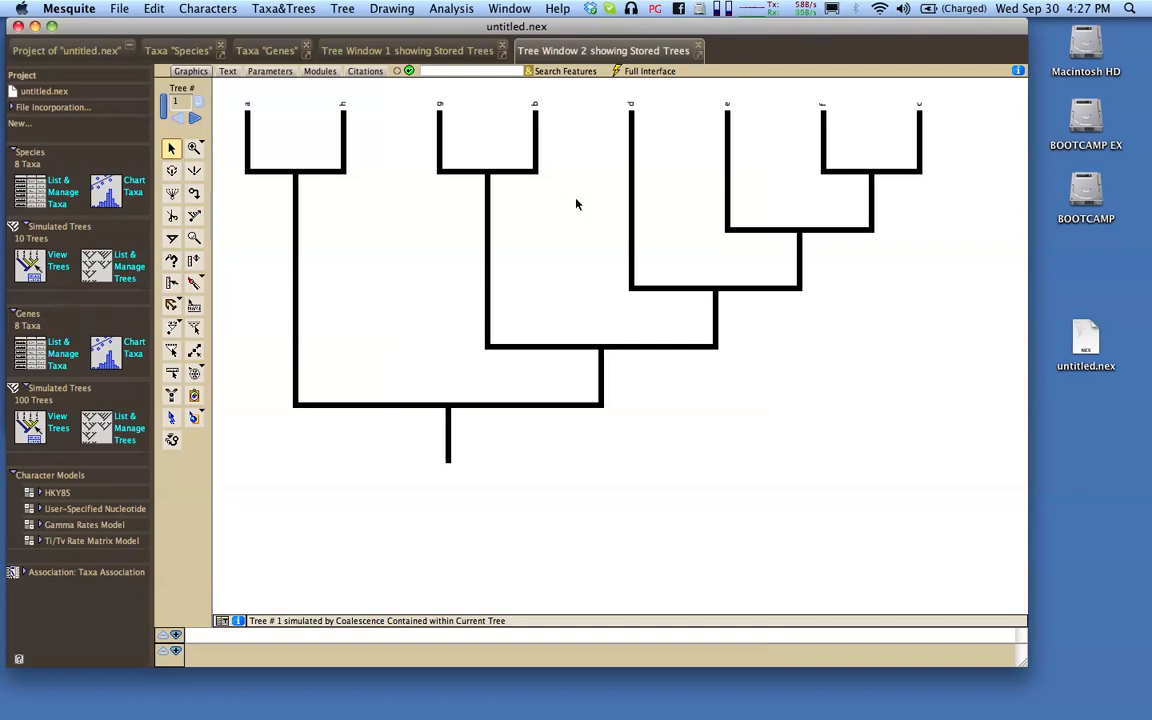
mouse_move(502, 200)
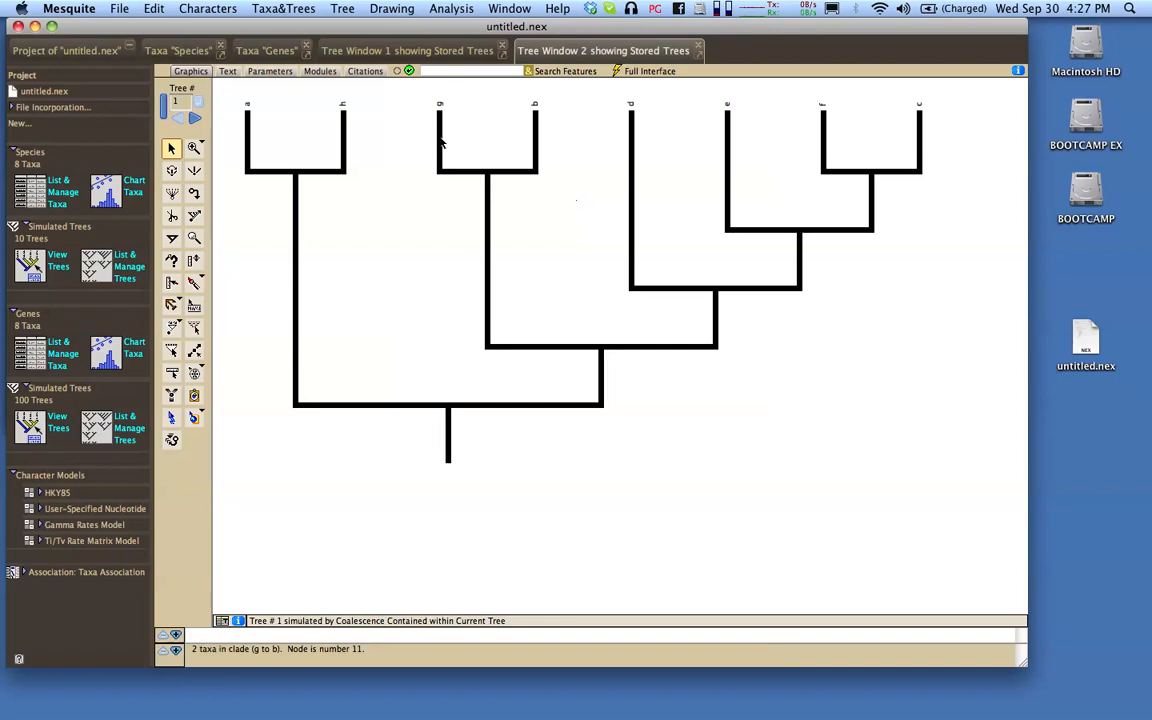
mouse_move(400, 122)
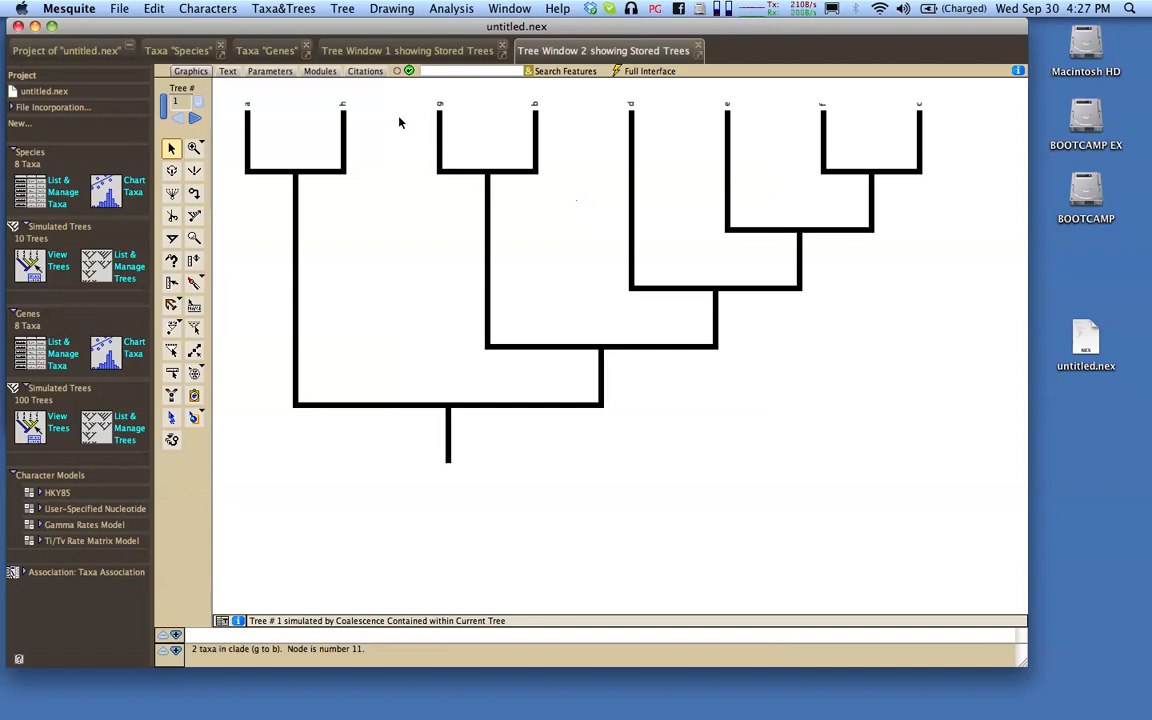
Draw the gene tree with branches proportional to lengths via the Drawing menu
left_click(392, 8)
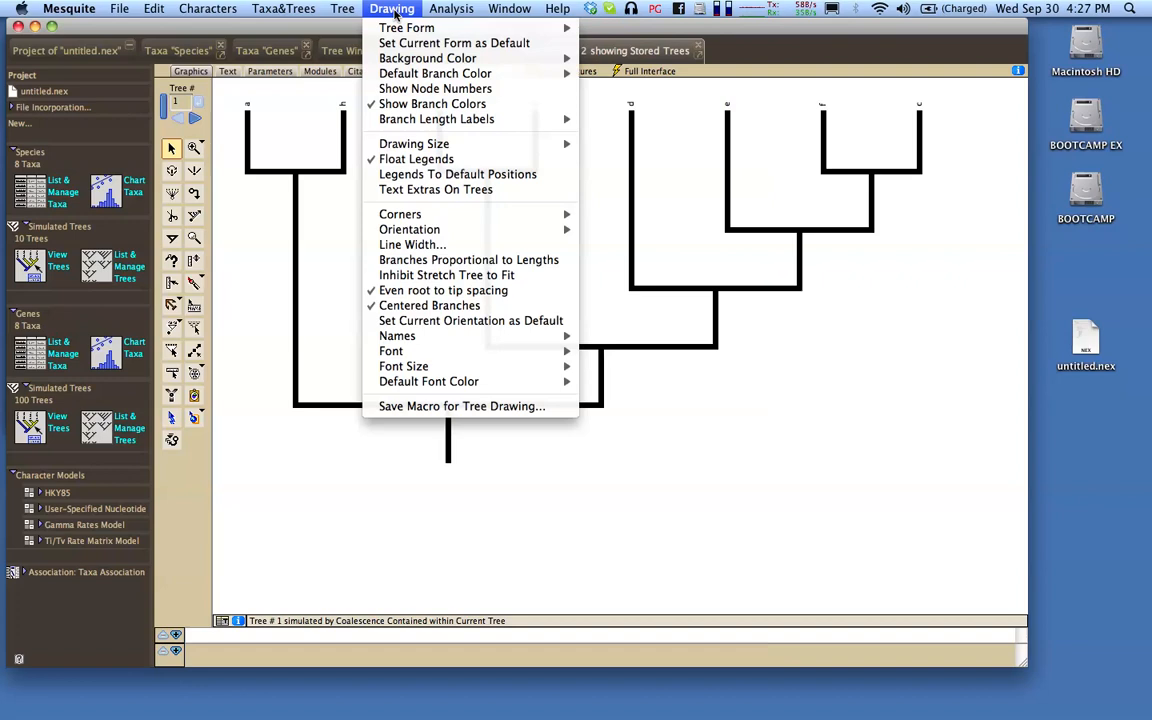
mouse_move(436, 120)
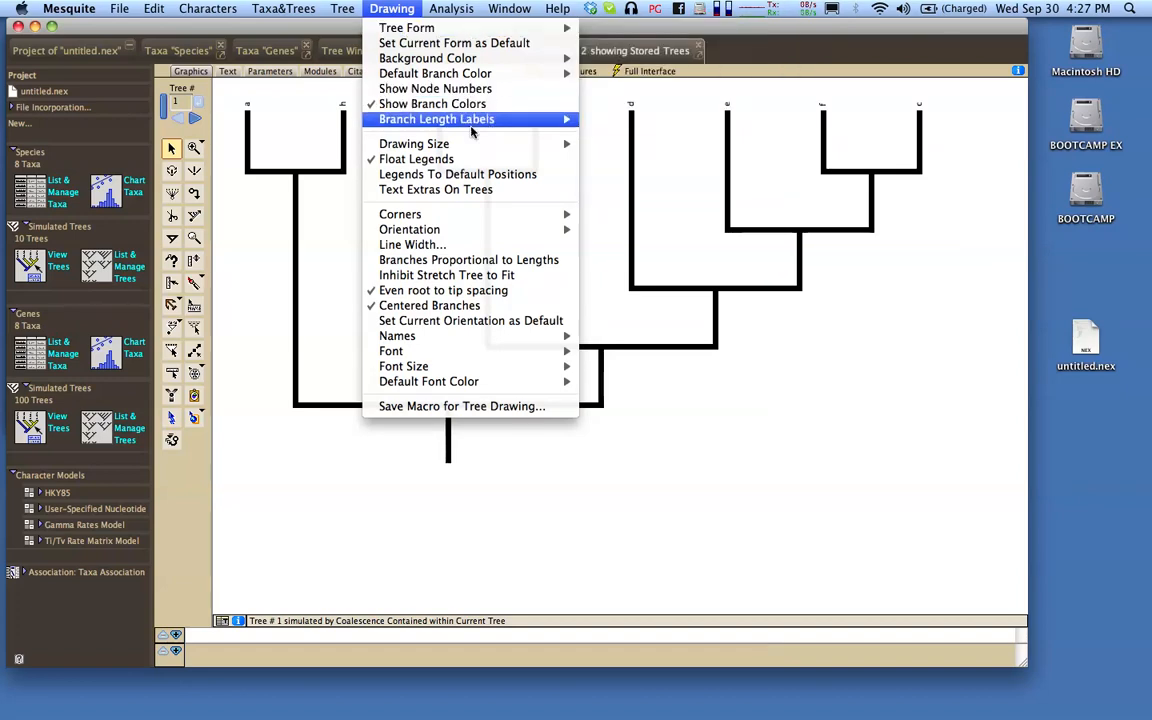
mouse_move(468, 260)
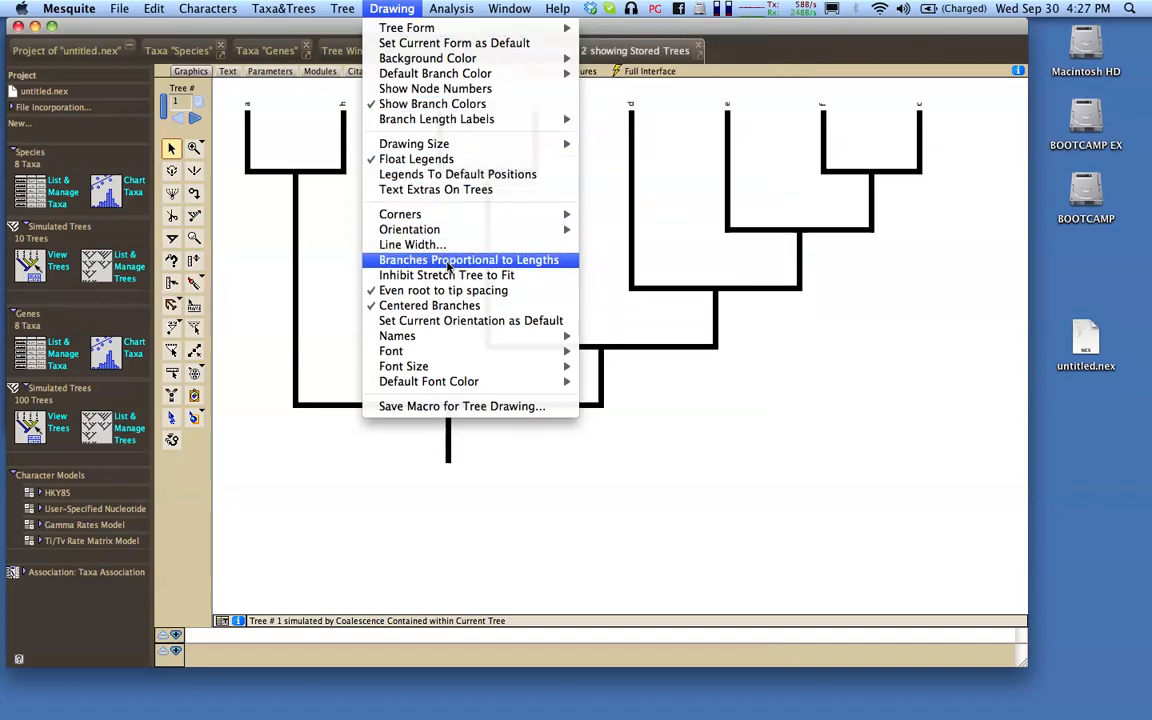
left_click(468, 260)
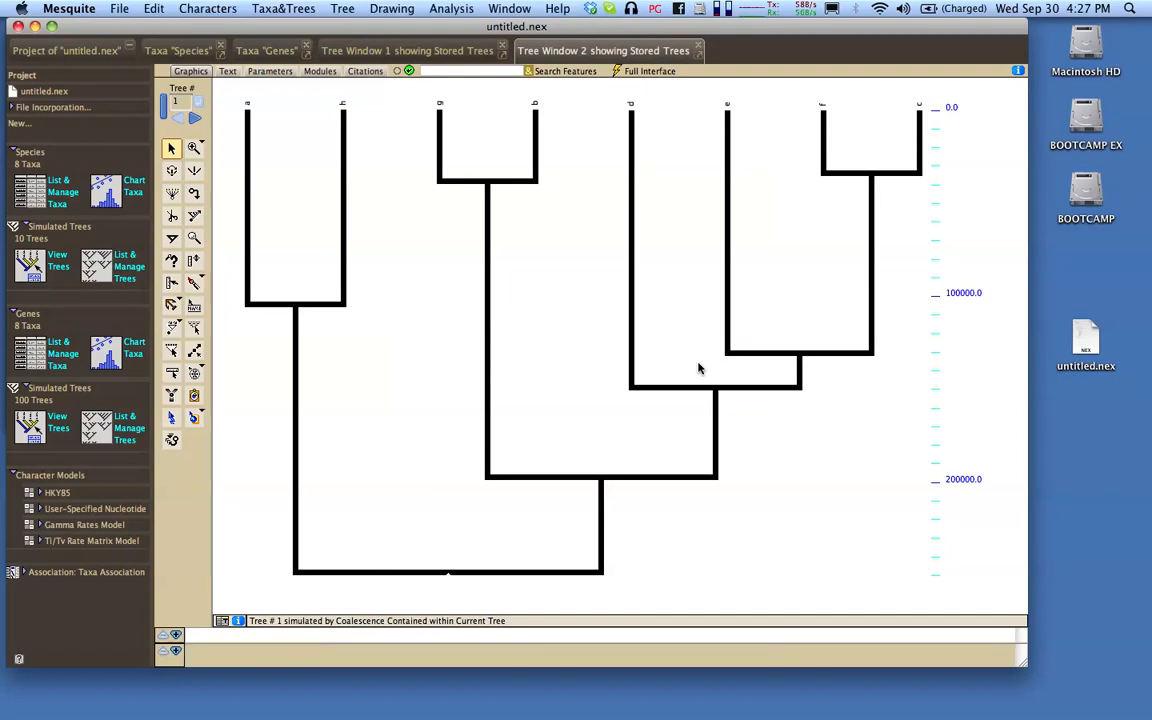
mouse_move(916, 168)
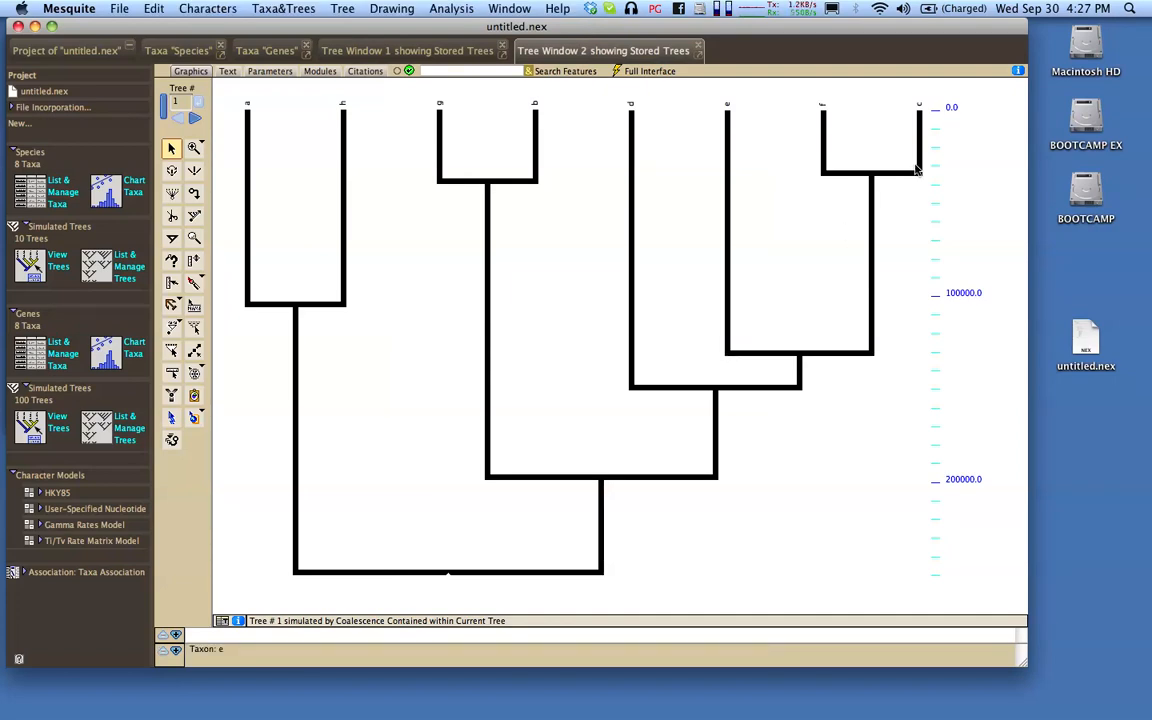
mouse_move(808, 540)
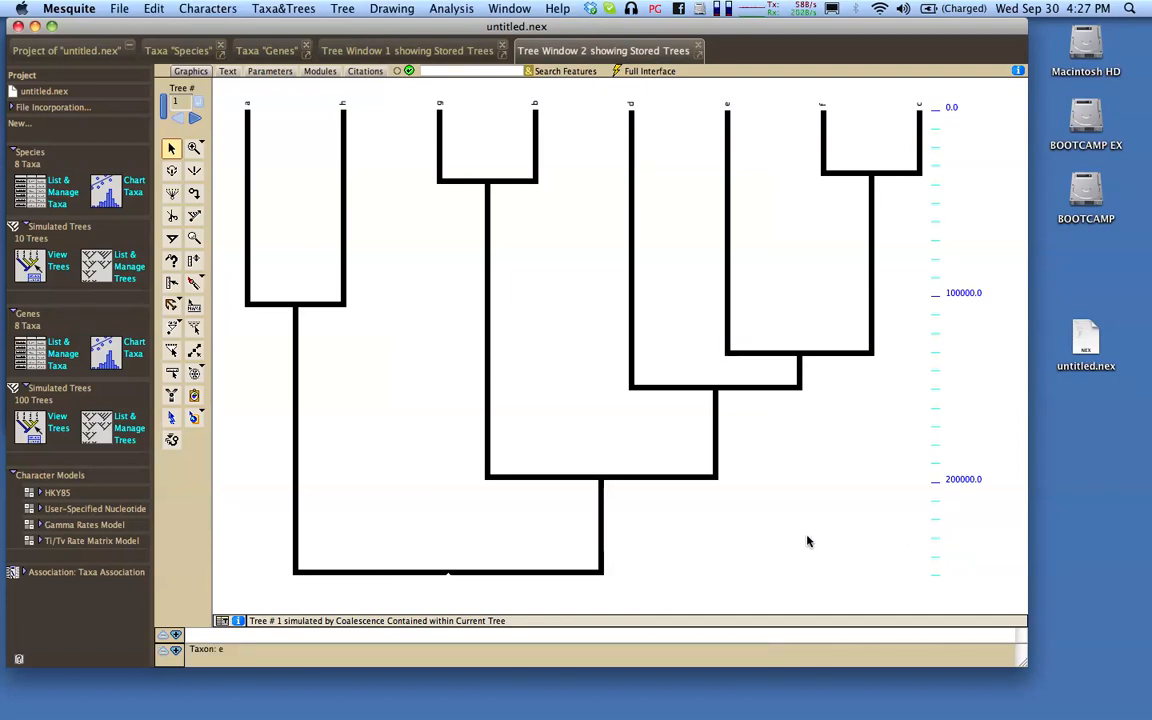
mouse_move(400, 116)
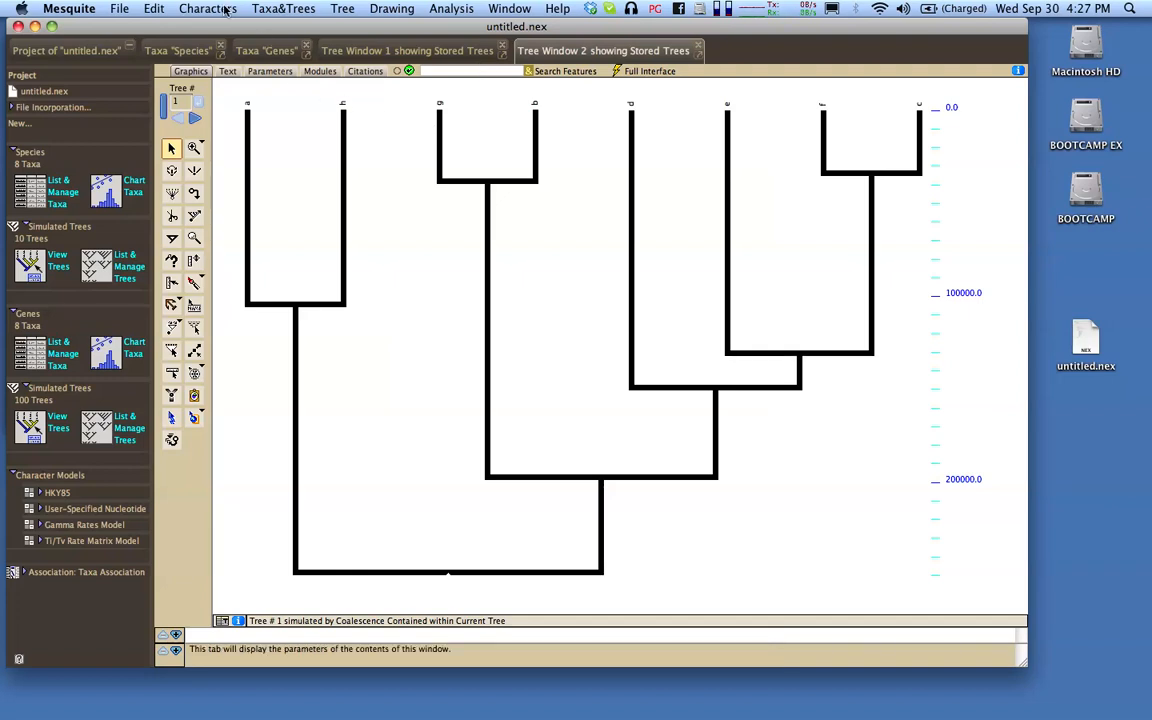
Begin making a new matrix from simulated matrices on the current tree
left_click(208, 8)
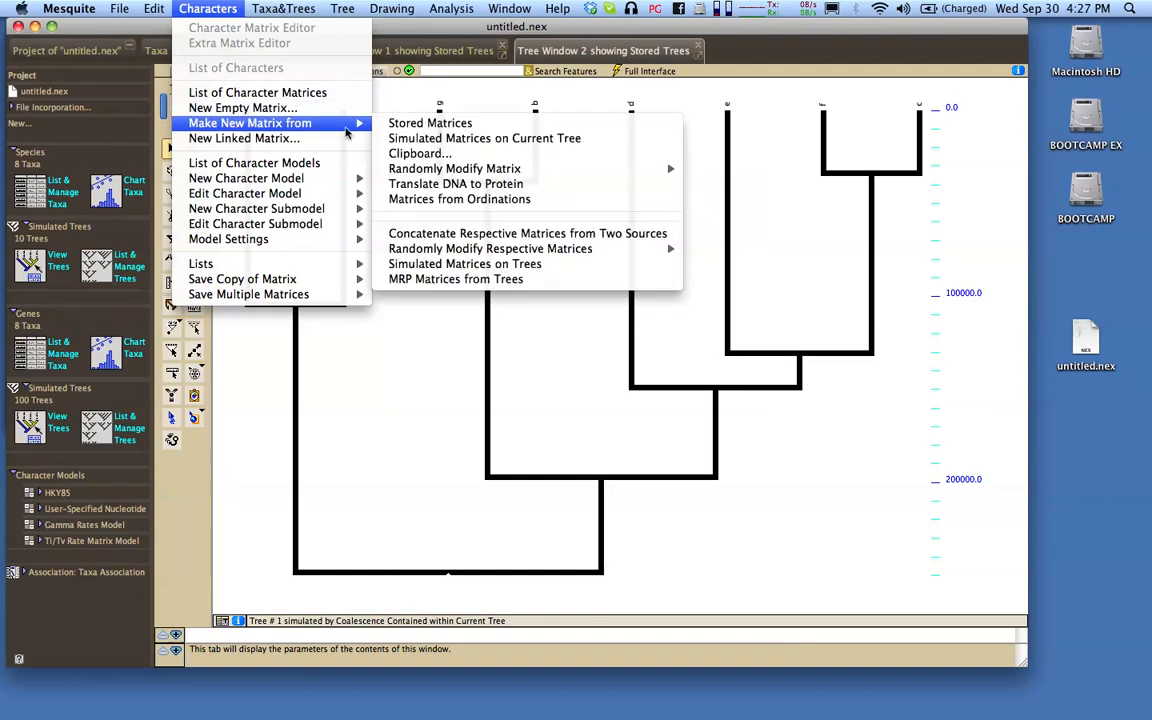
mouse_move(430, 122)
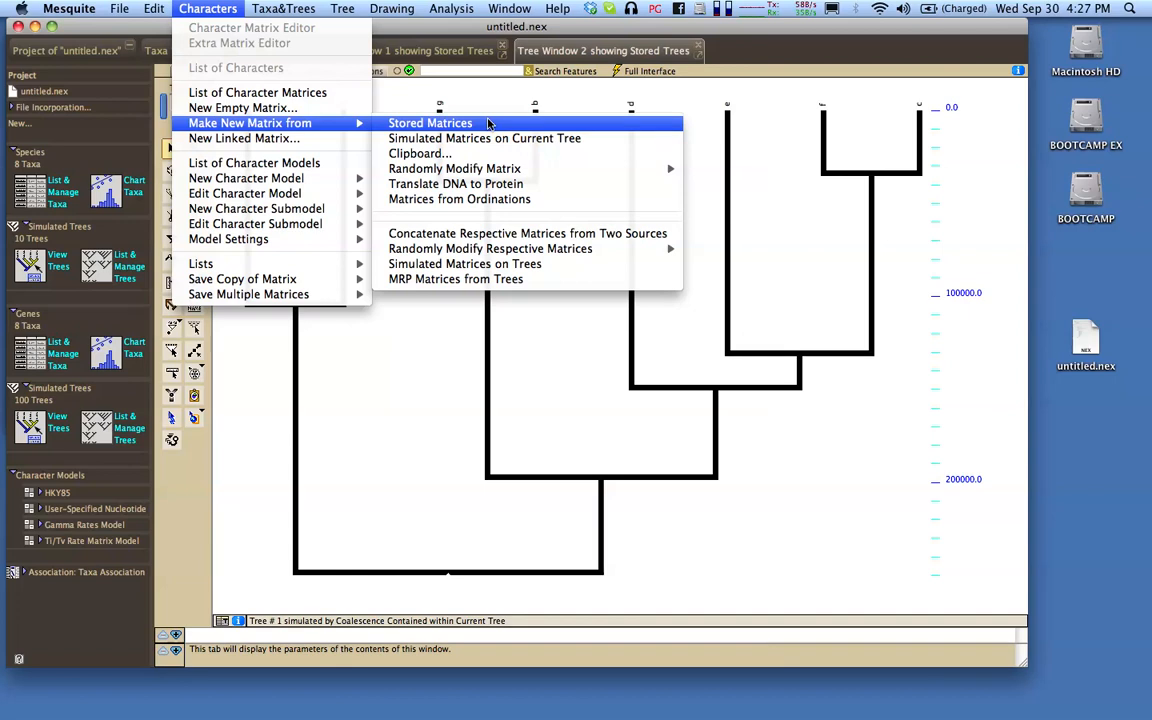
mouse_move(336, 124)
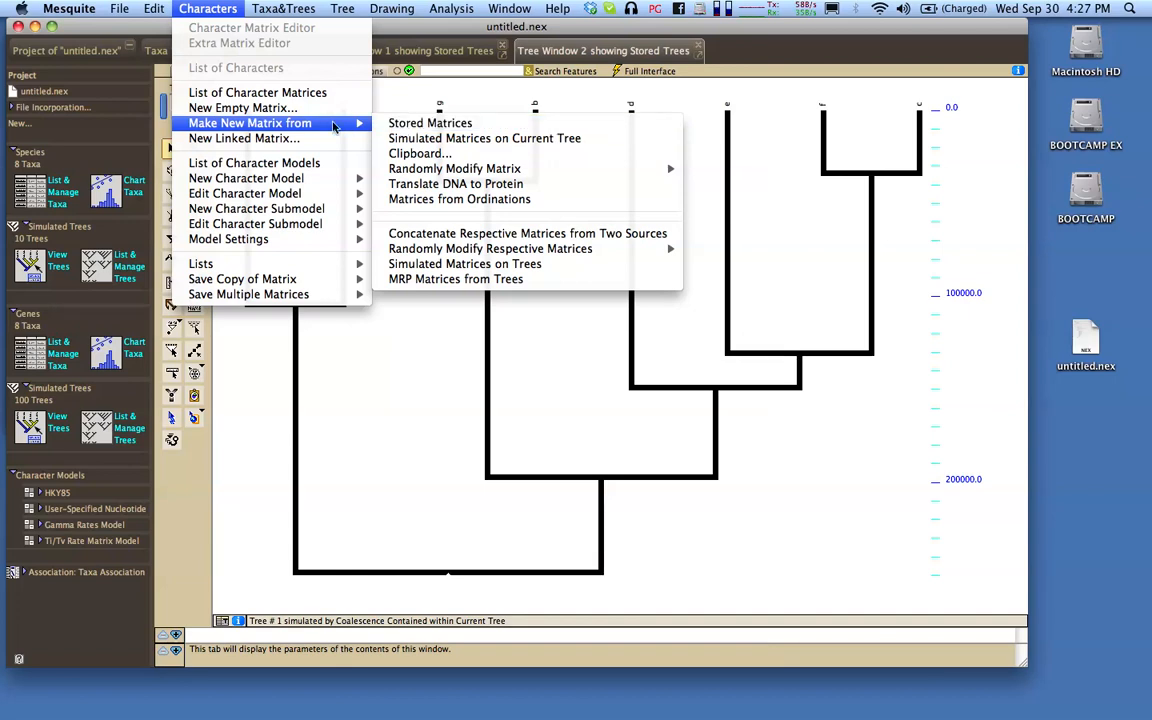
mouse_move(484, 138)
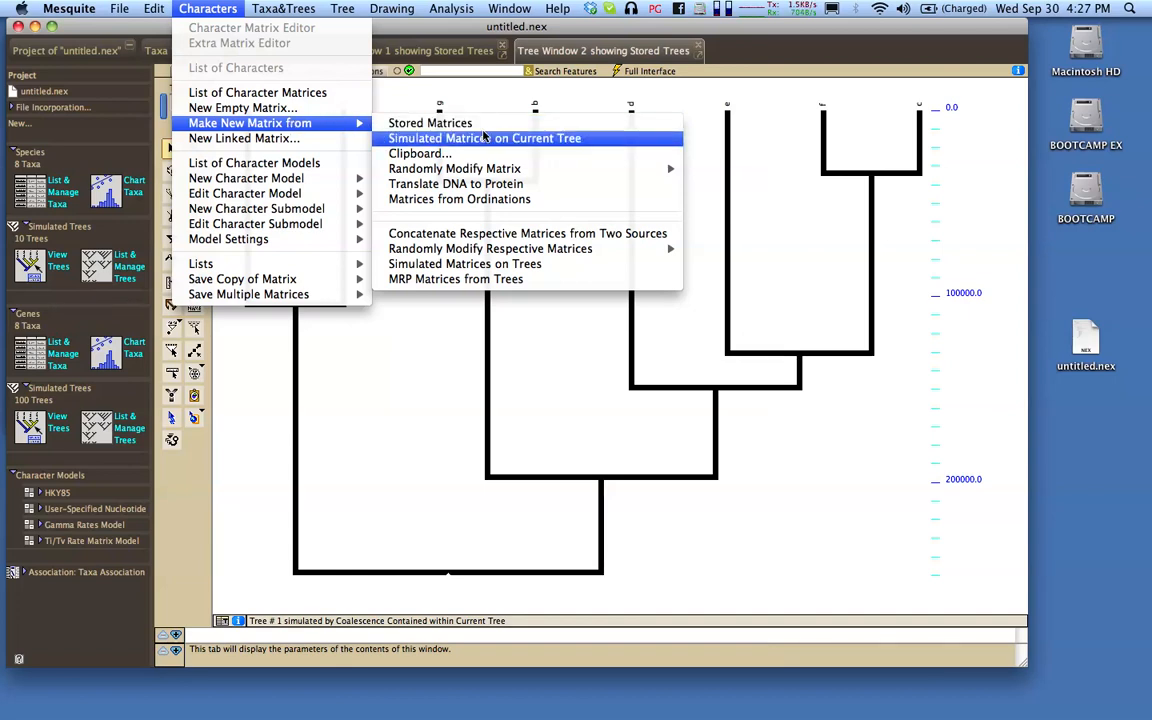
mouse_move(464, 264)
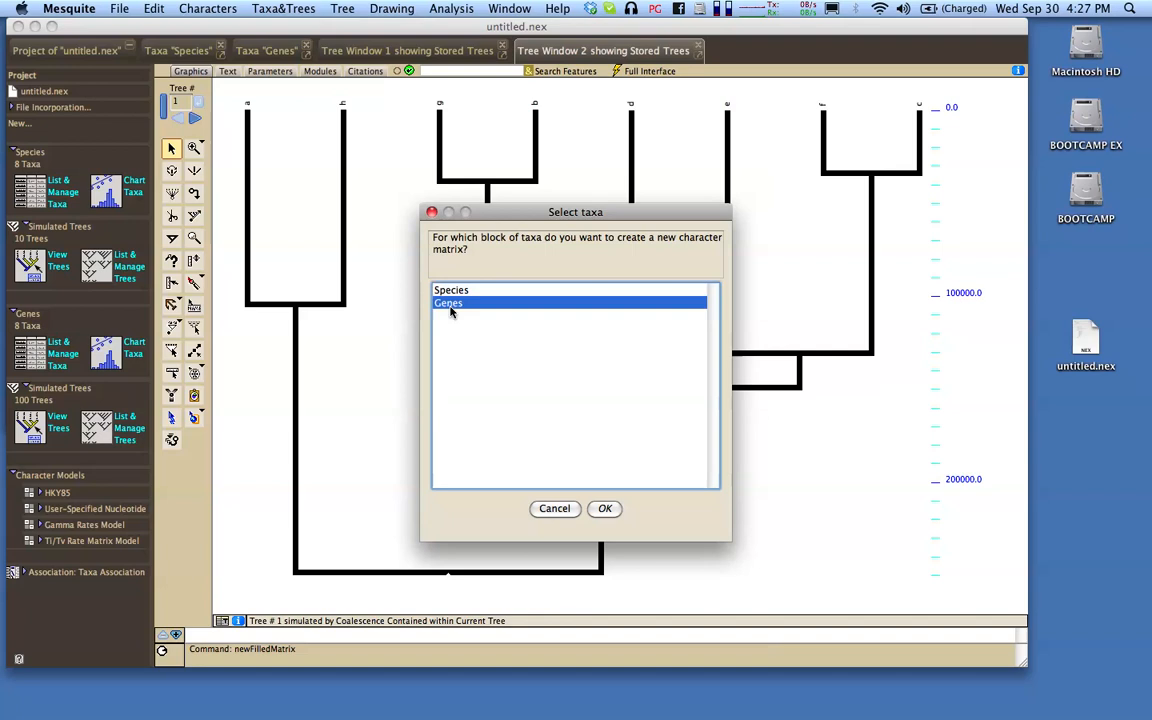
Simulate DNA characters for the Genes taxa under HKY85 with 1000 characters
left_click(604, 508)
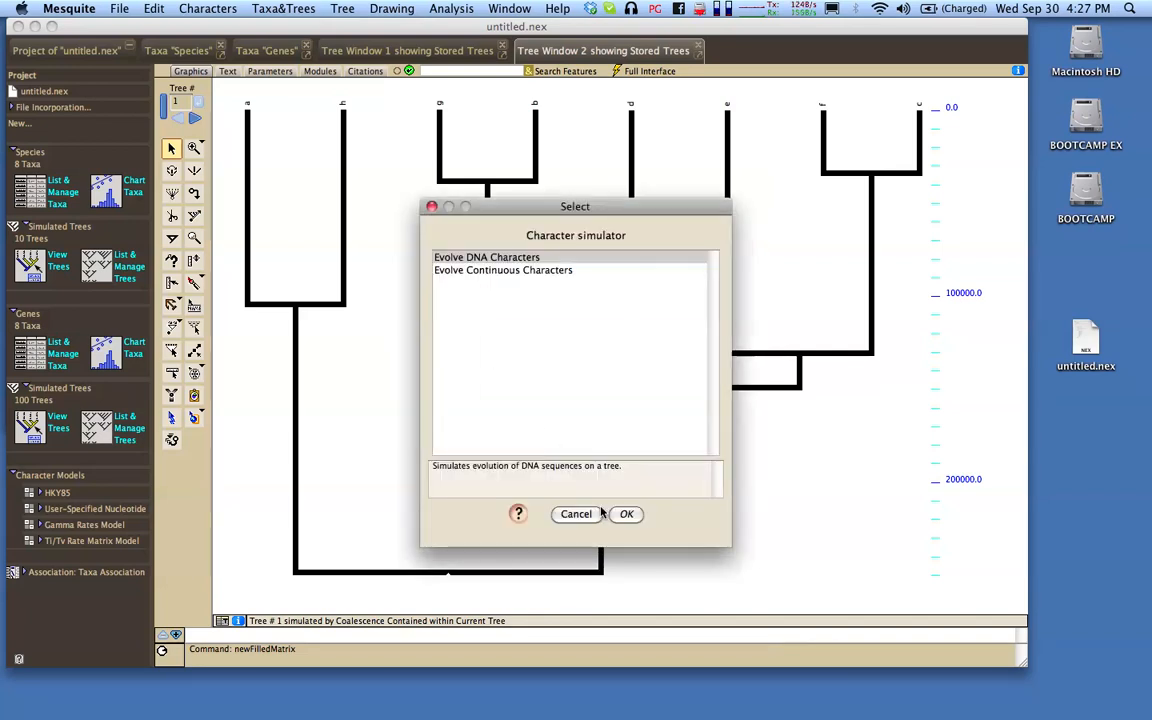
left_click(486, 256)
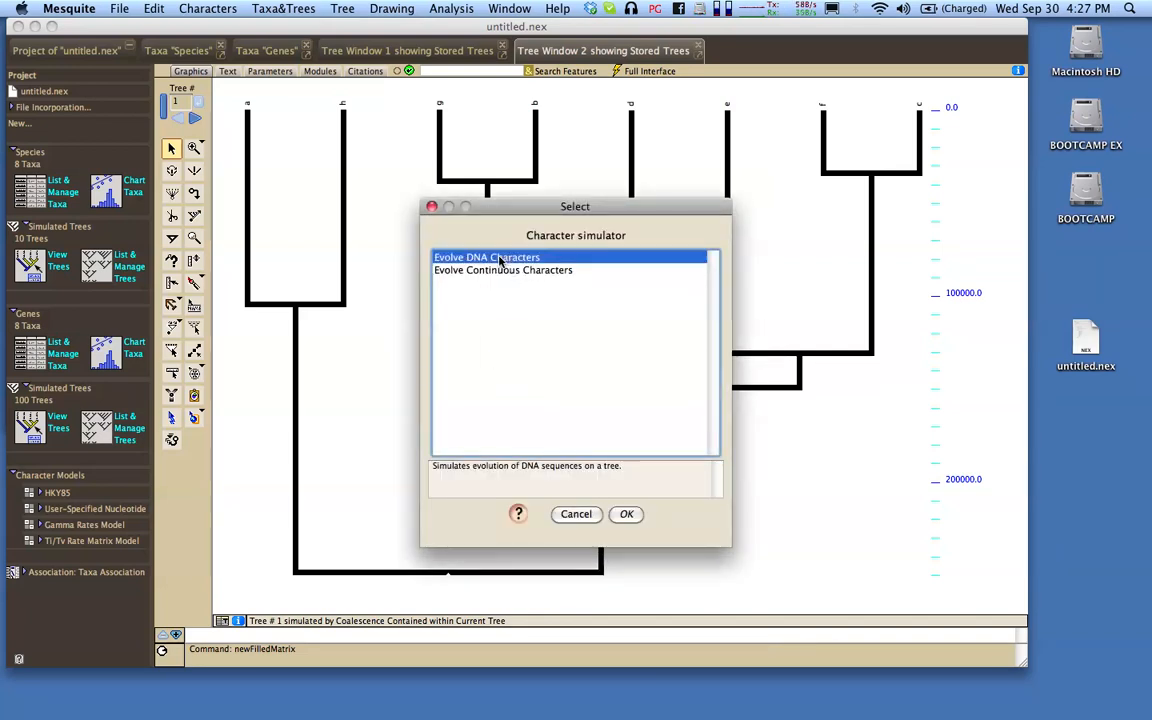
left_click(626, 512)
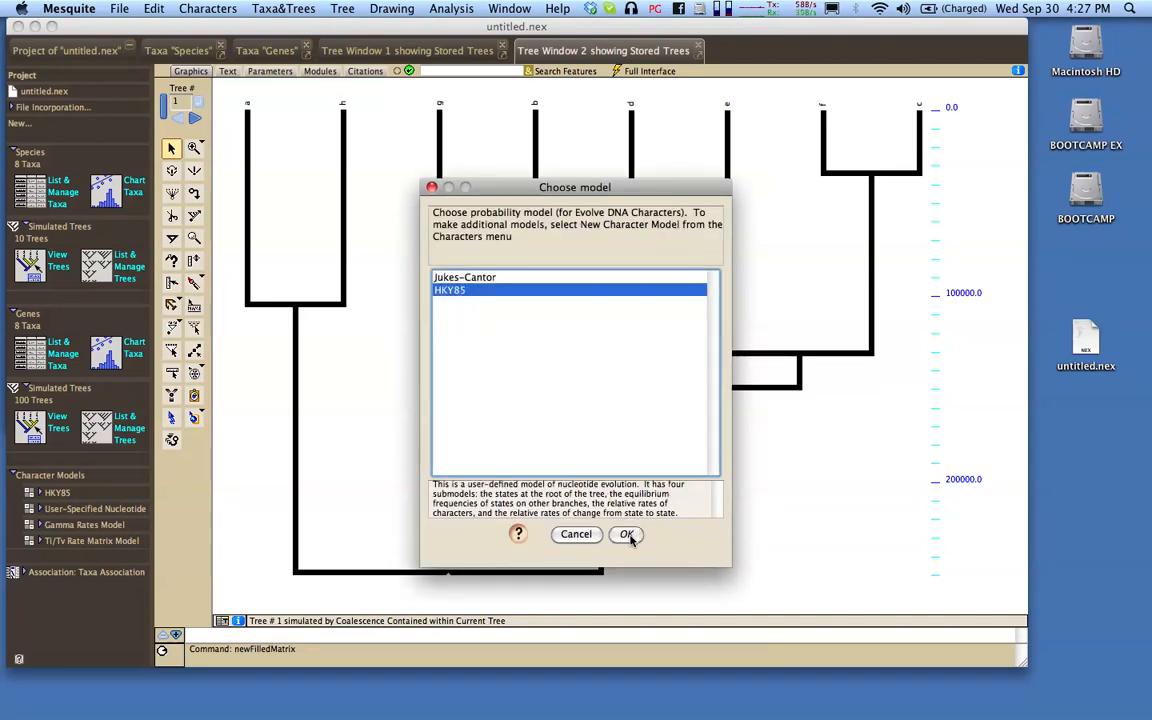
left_click(626, 532)
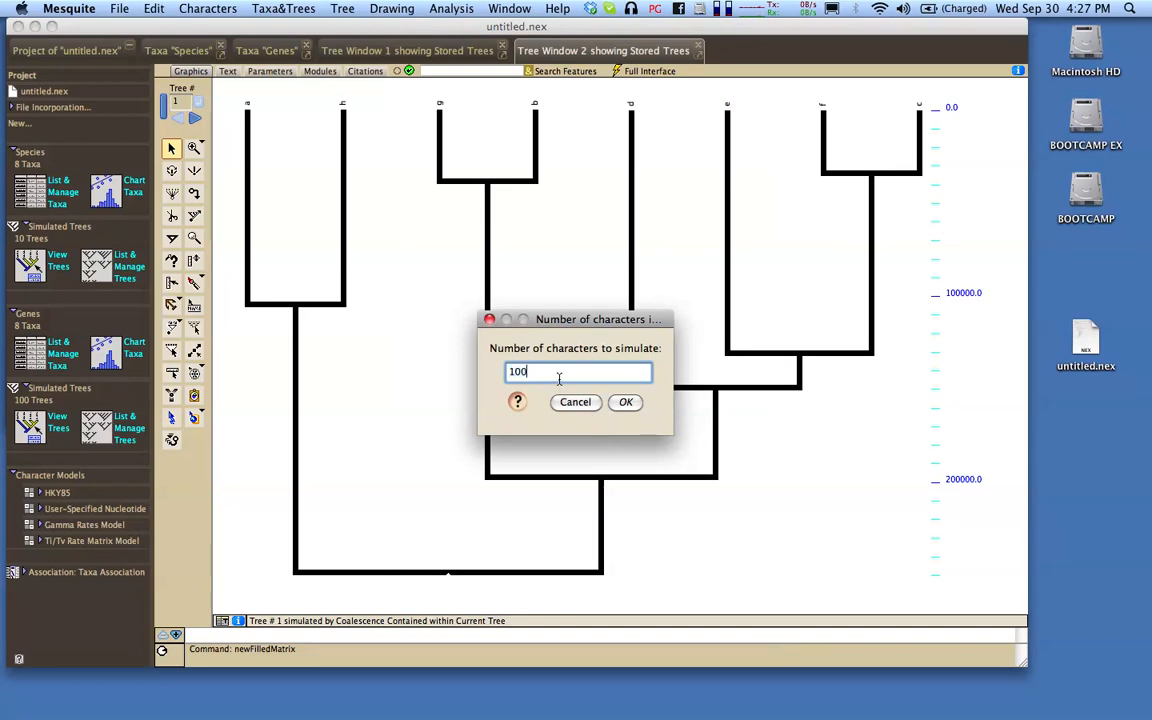
type("0")
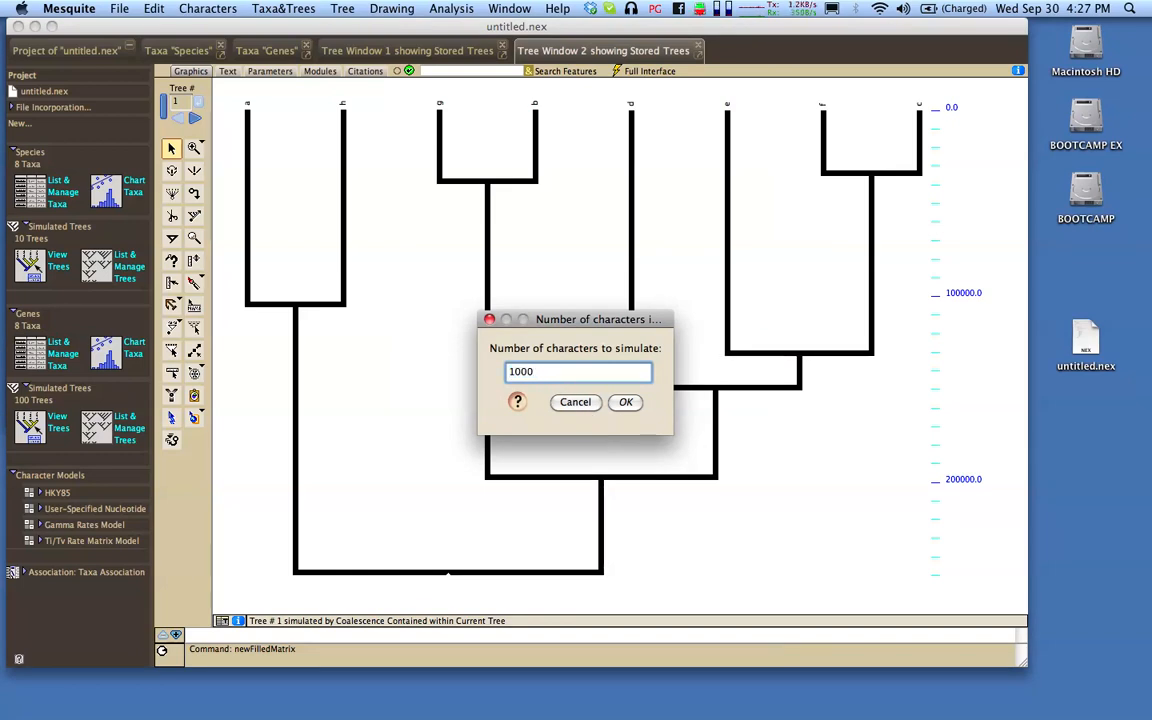
Confirm 1000 characters and use Stored Trees as the simulation tree source
left_click(624, 400)
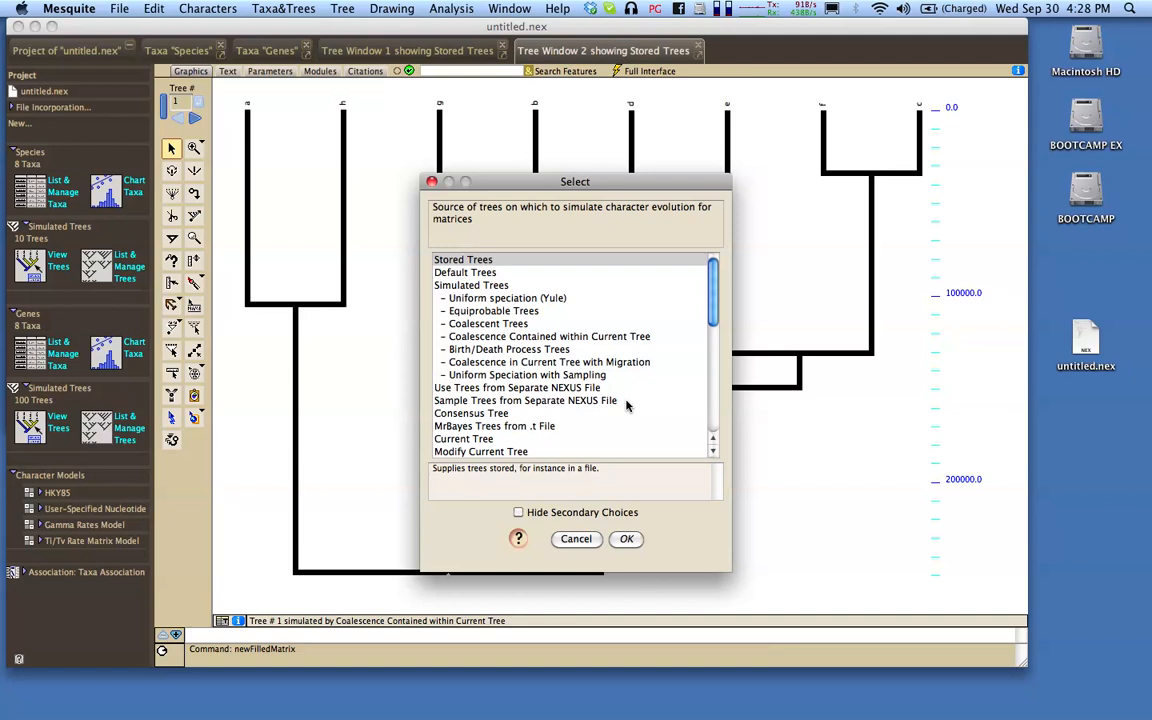
left_click(464, 260)
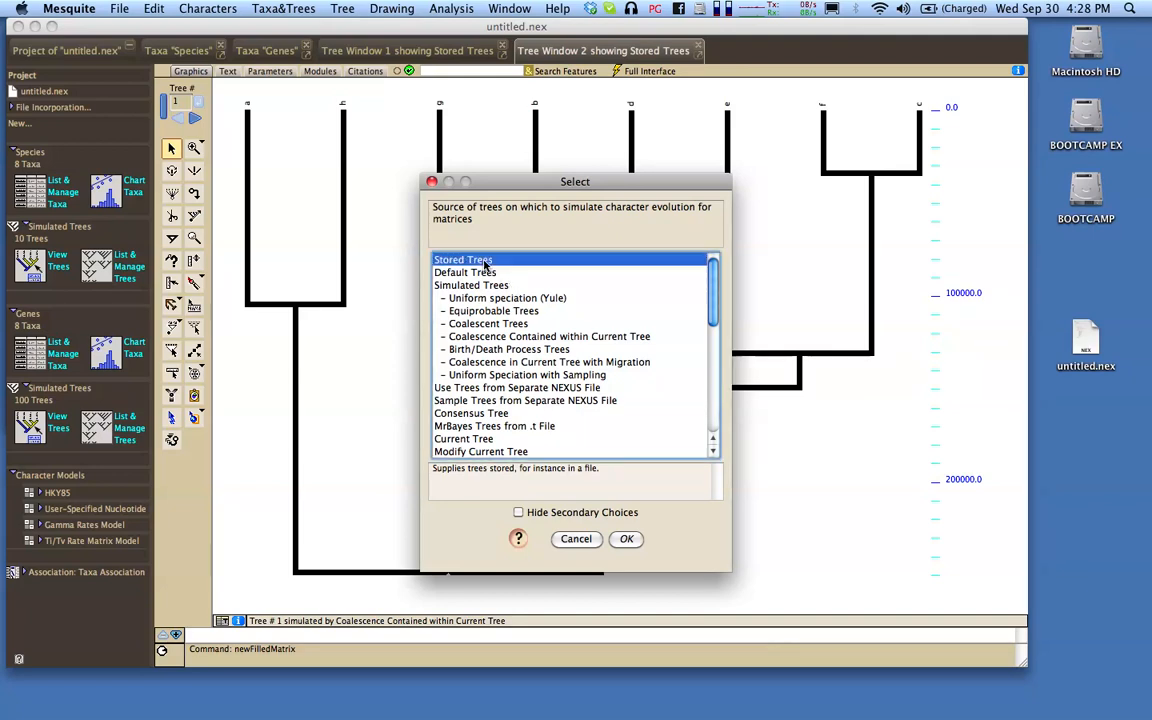
mouse_move(640, 552)
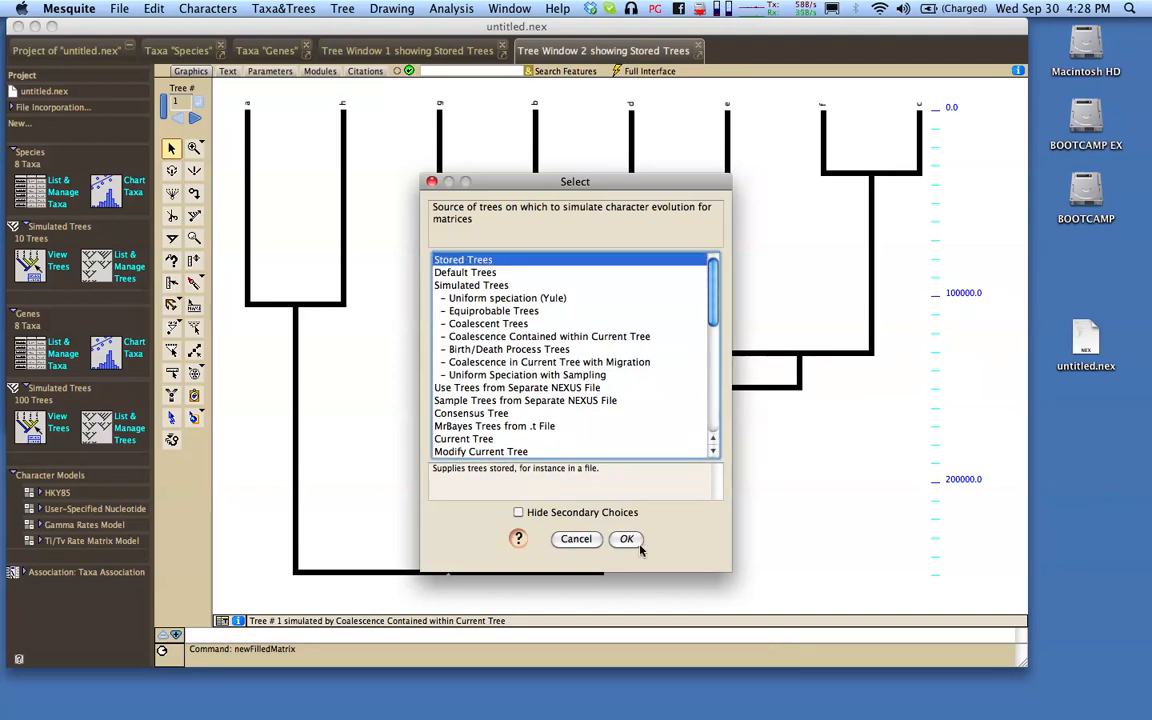
left_click(626, 538)
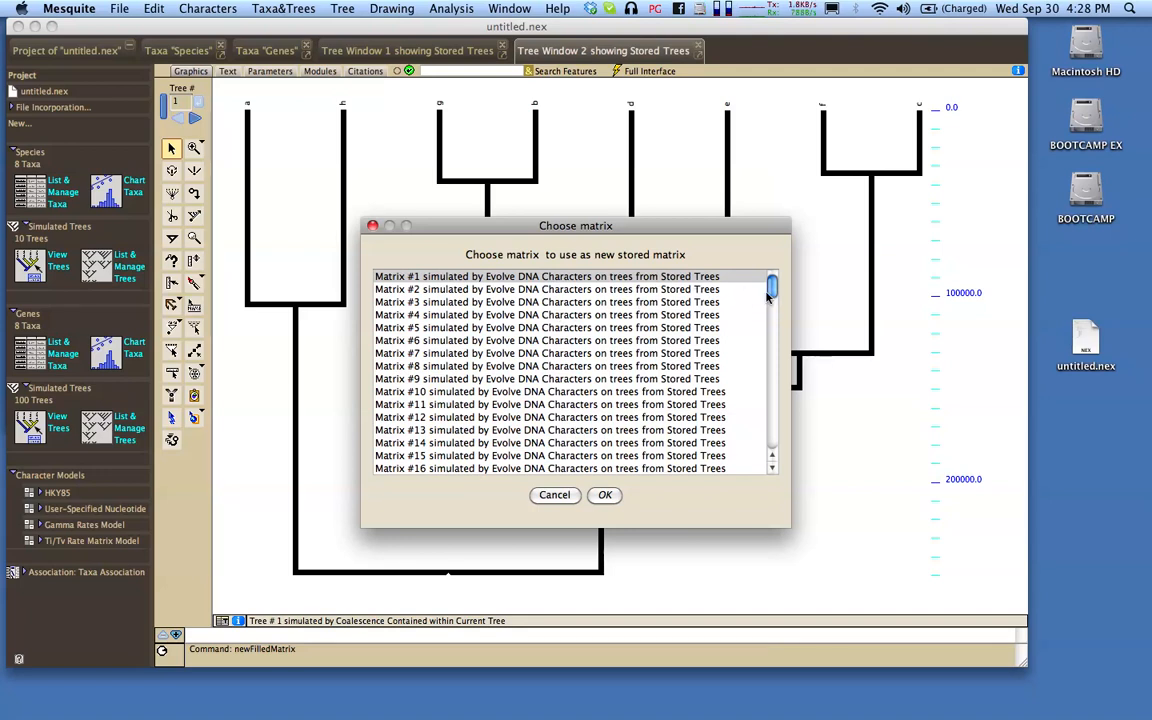
Choose Matrix #1 from the list of 100 simulated matrices to keep
scroll("down", 3)
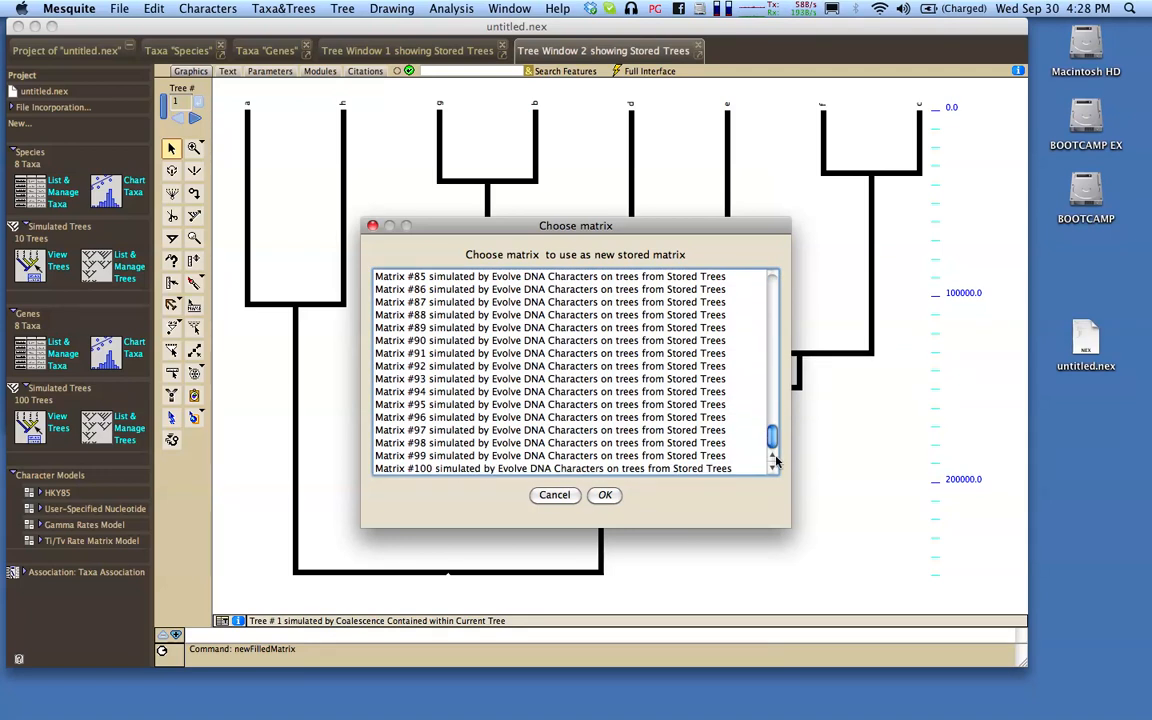
scroll("up", 3)
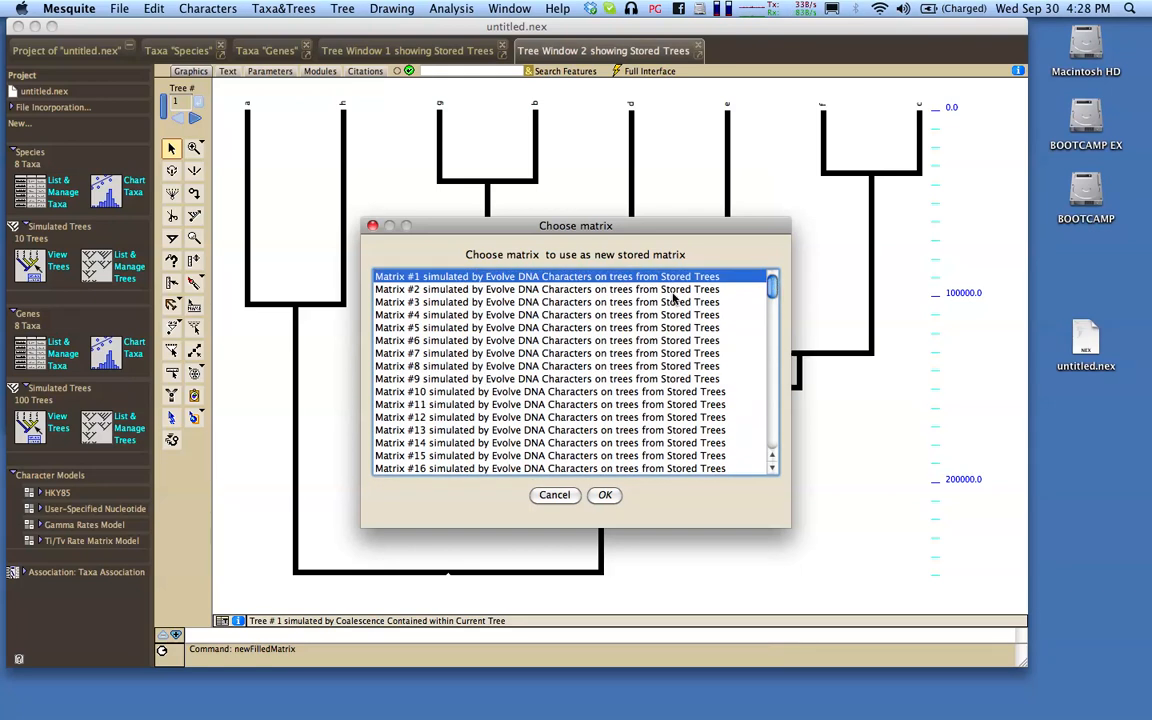
scroll("down", 3)
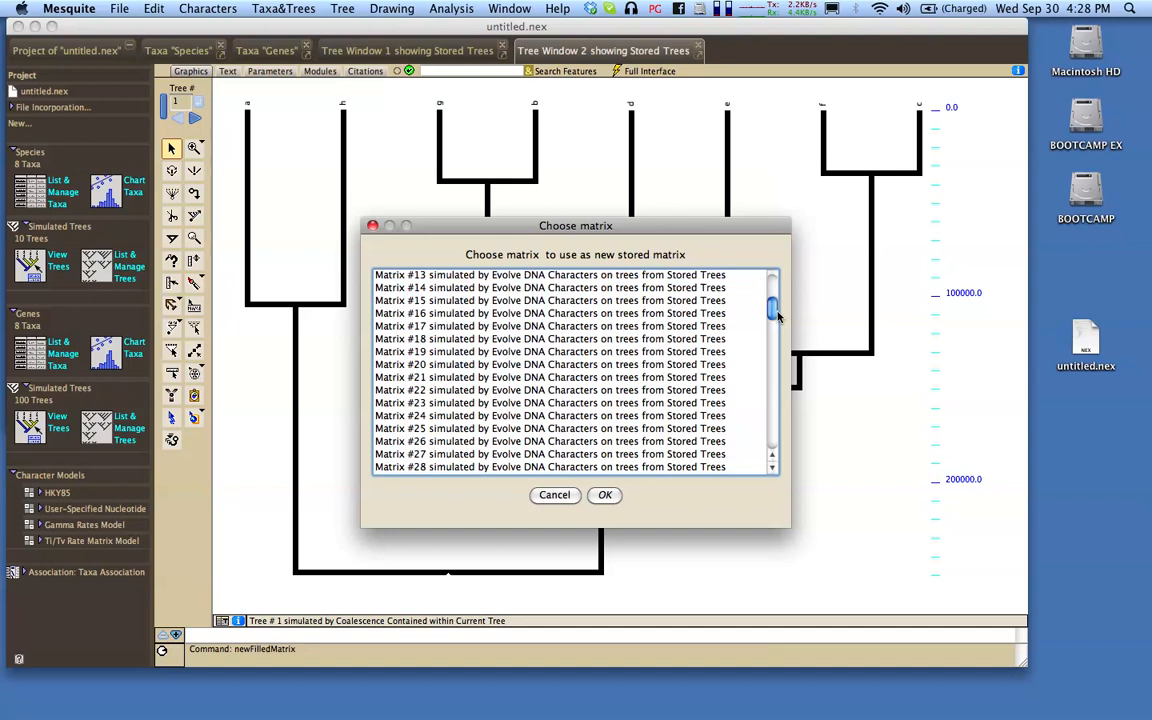
scroll("down", 3)
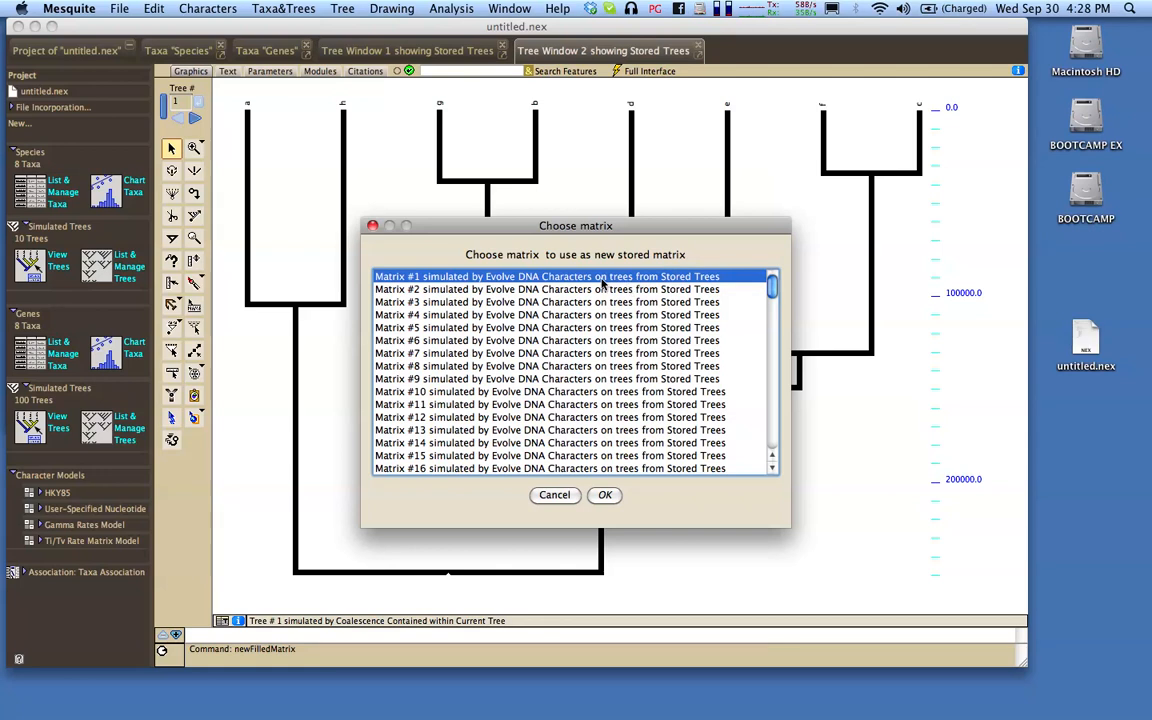
left_click(604, 496)
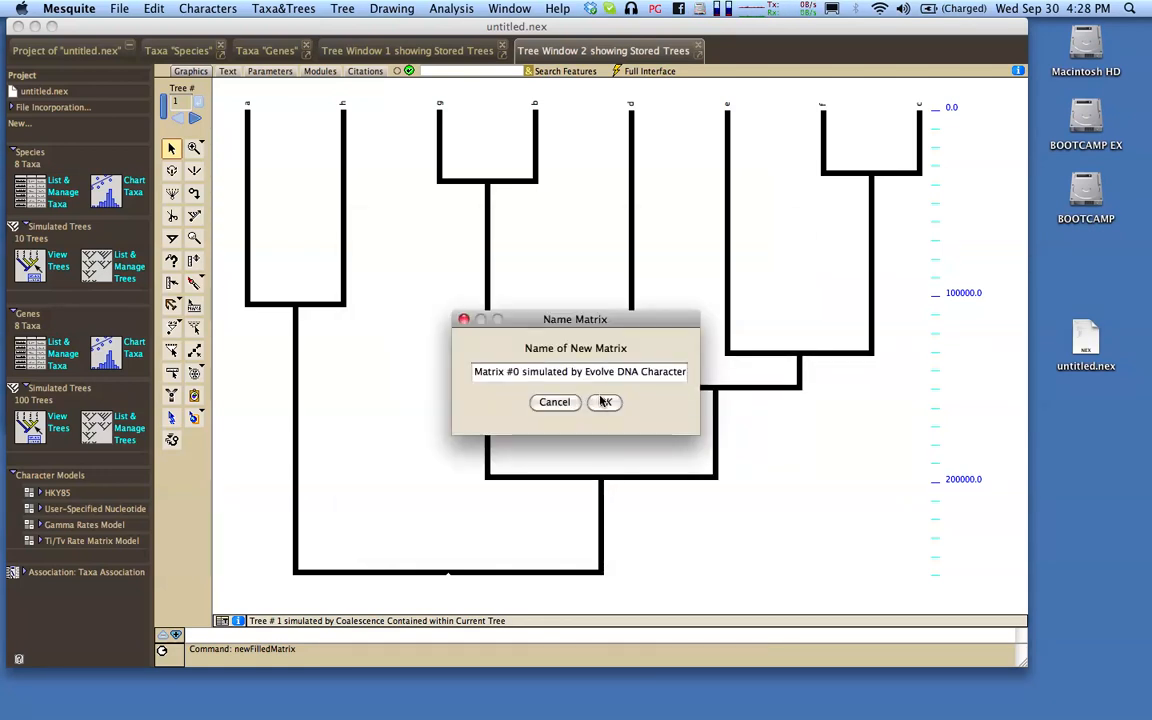
Accept the default matrix name and browse the 1000-character DNA matrix in the editor
left_click(604, 402)
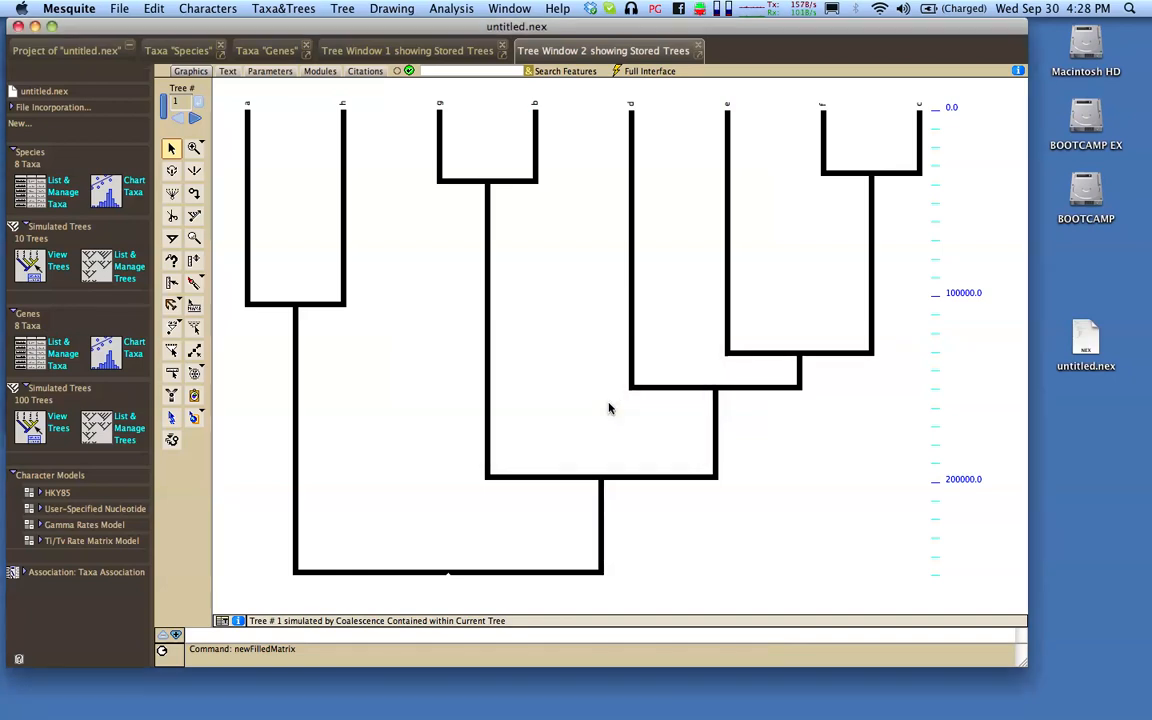
left_click(804, 52)
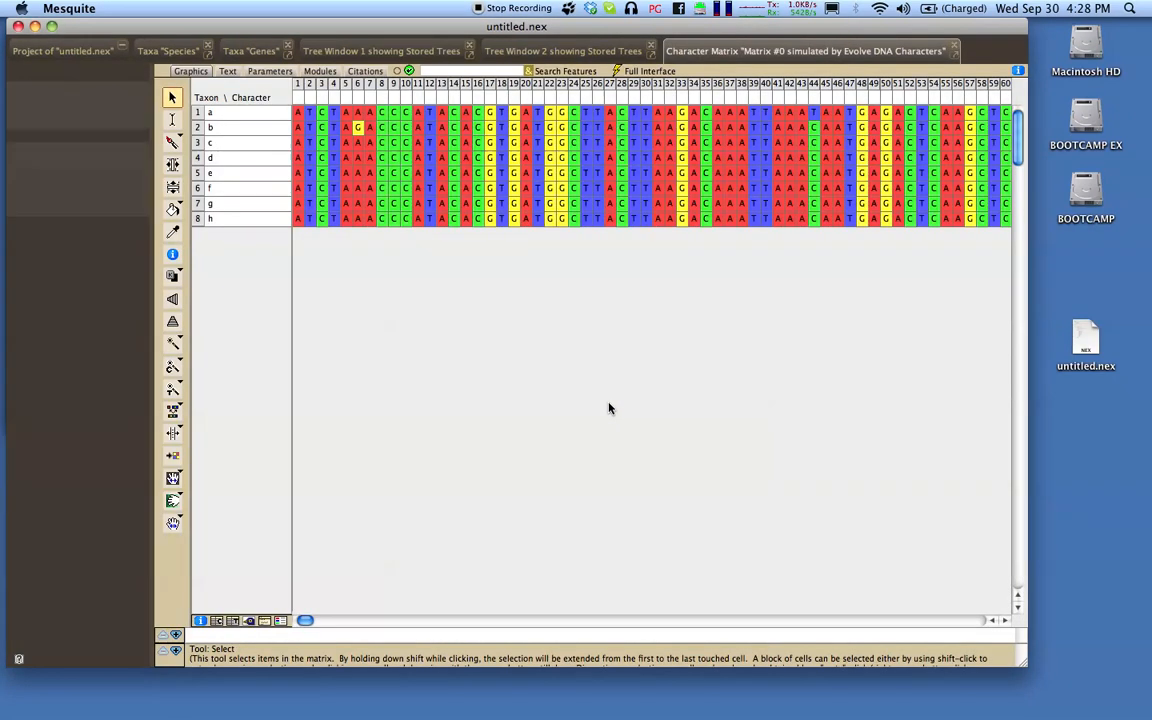
mouse_move(378, 450)
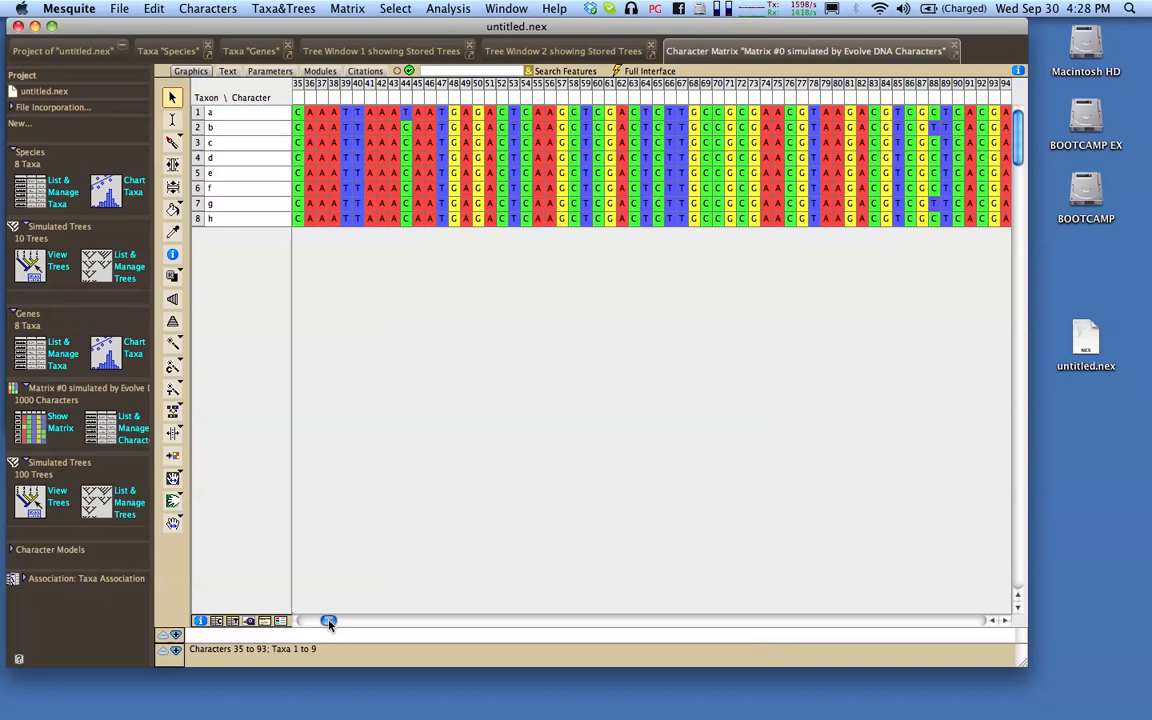
left_click_drag(330, 620, 408, 620)
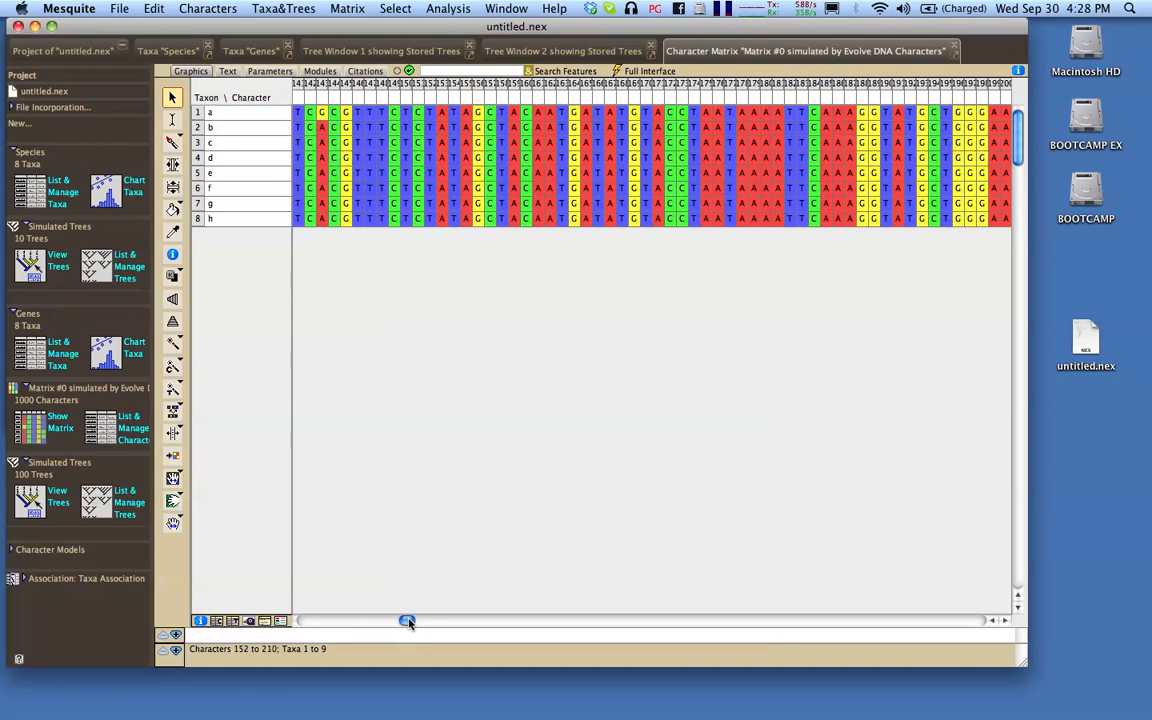